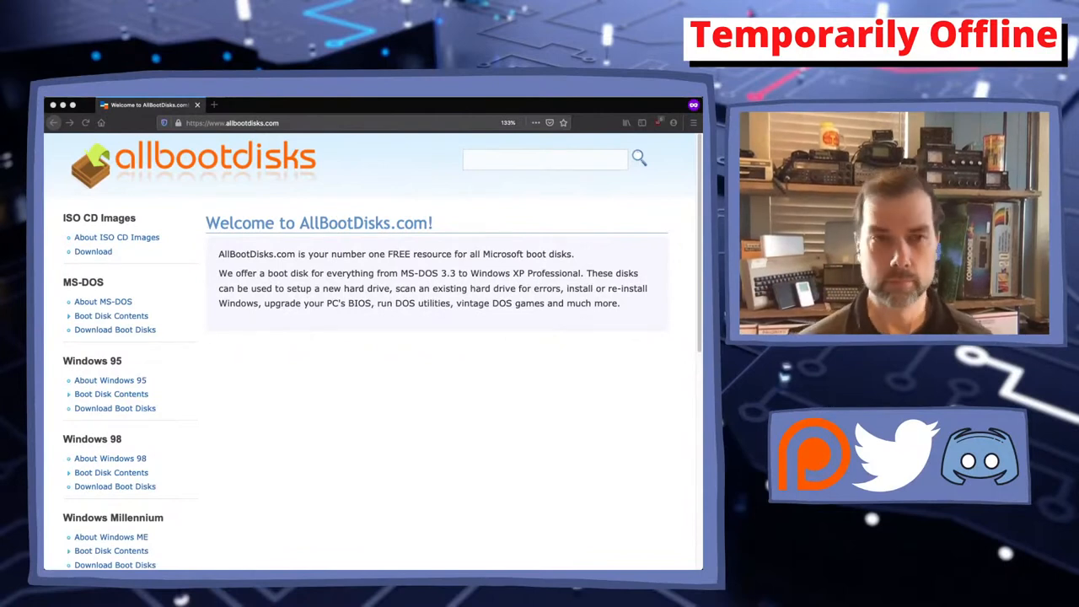
mouse_move(329, 388)
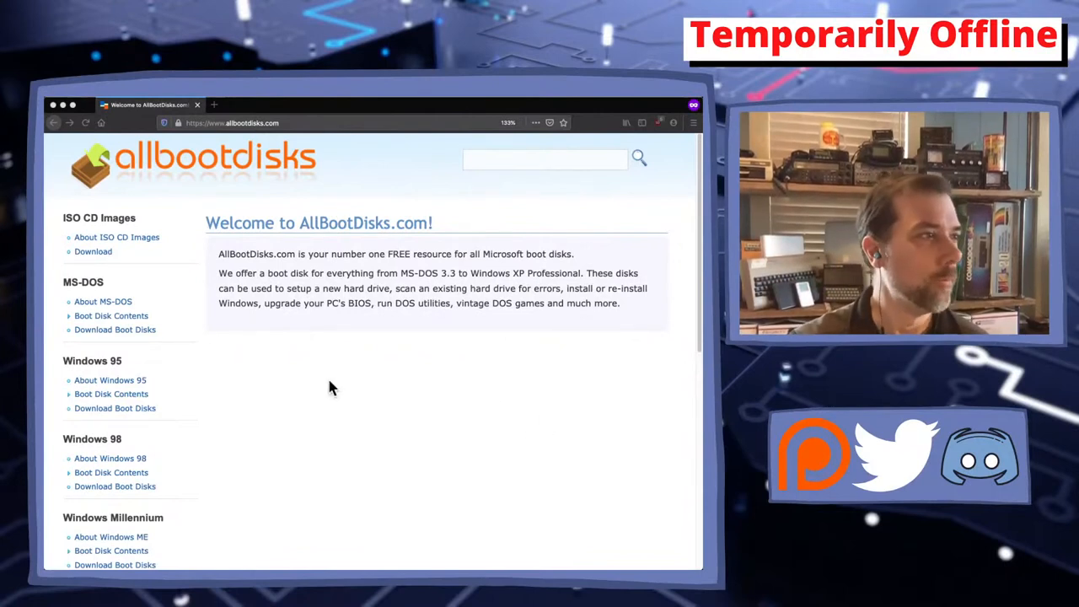
mouse_move(295, 385)
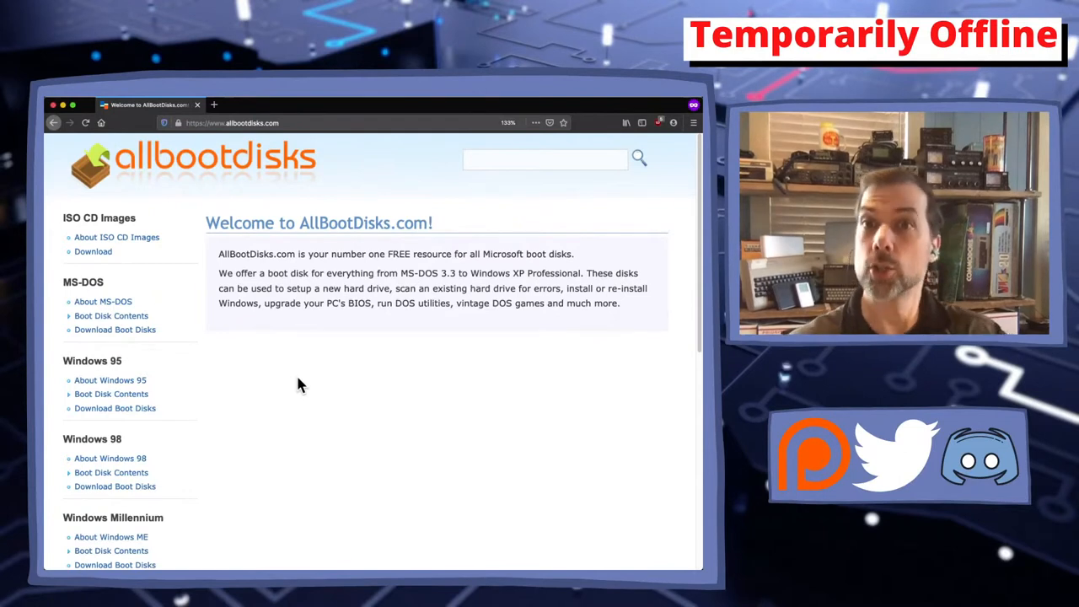
mouse_move(115, 329)
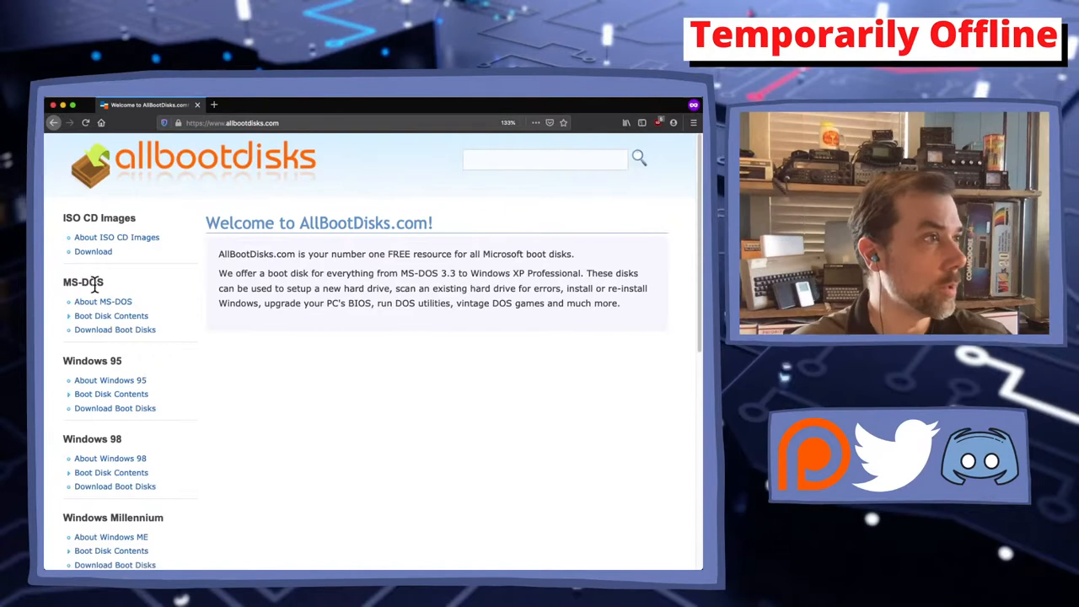
Go to the MS-DOS Boot Disk Download page from the AllBootDisks.com listing
scroll("down", 3)
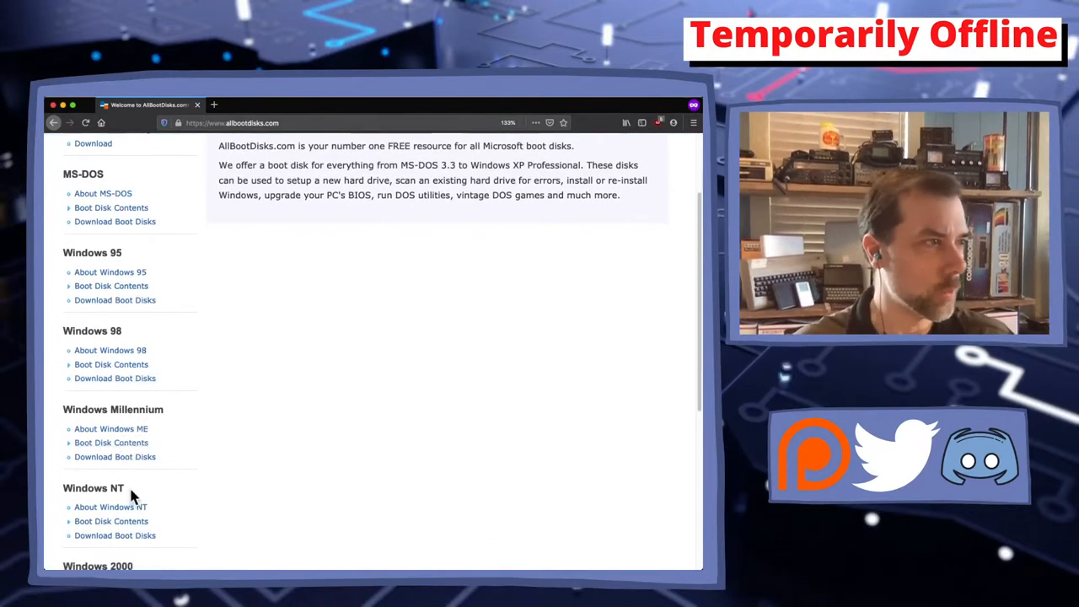
scroll("down", 3)
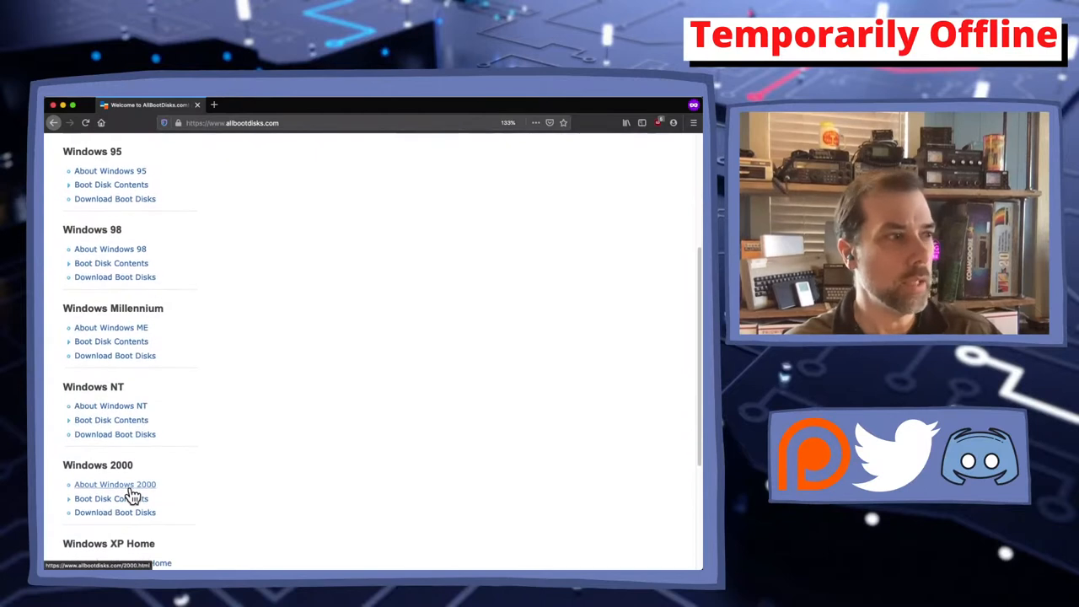
scroll("down", 3)
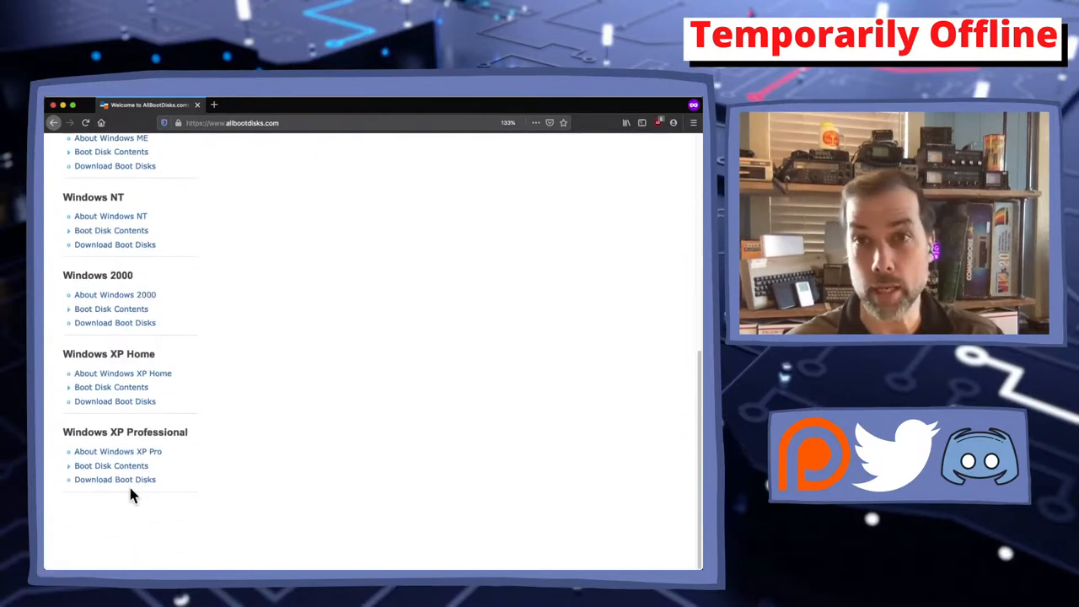
scroll("up", 3)
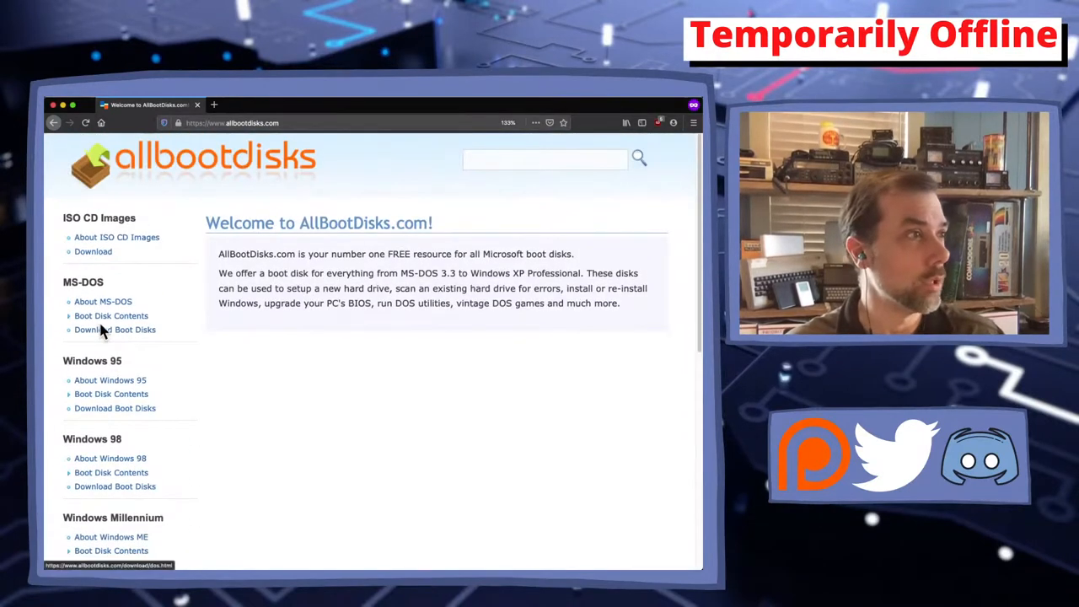
left_click(114, 330)
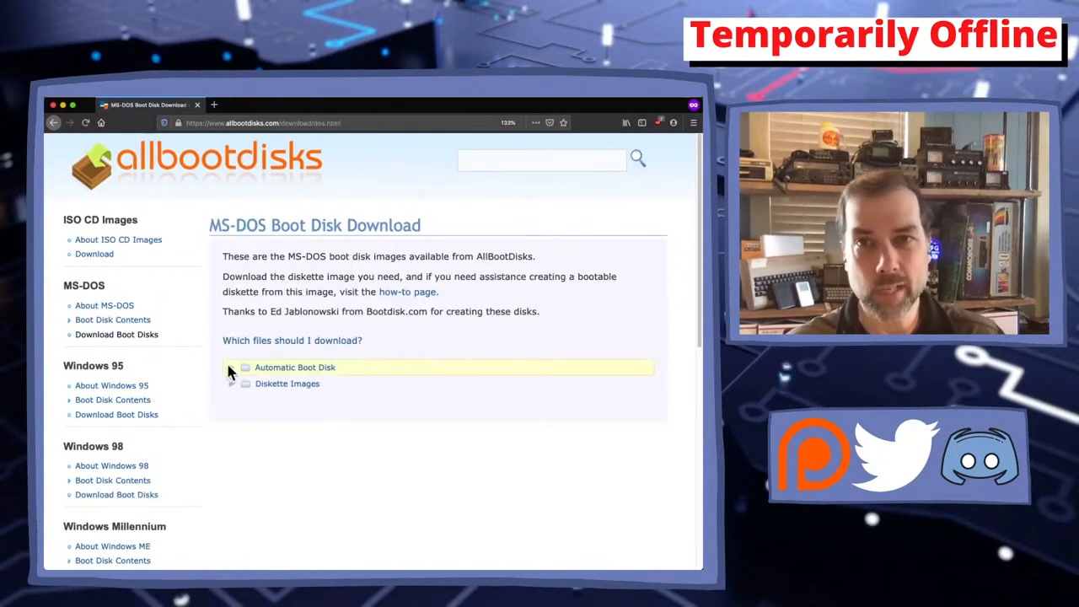
Expand the Automatic Boot Disk and Diskette Images file lists
left_click(294, 367)
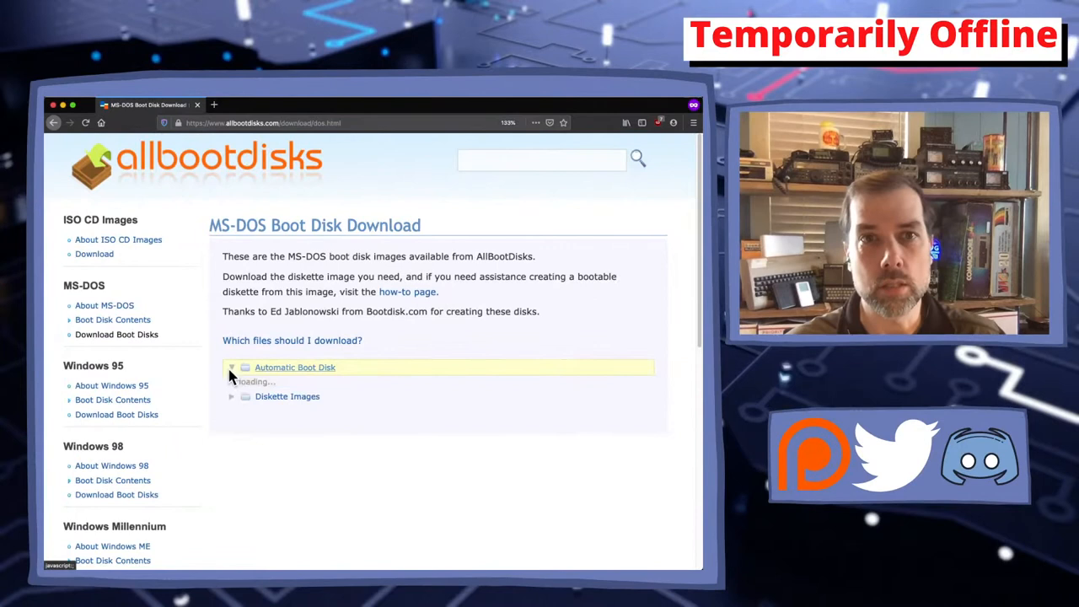
left_click(232, 367)
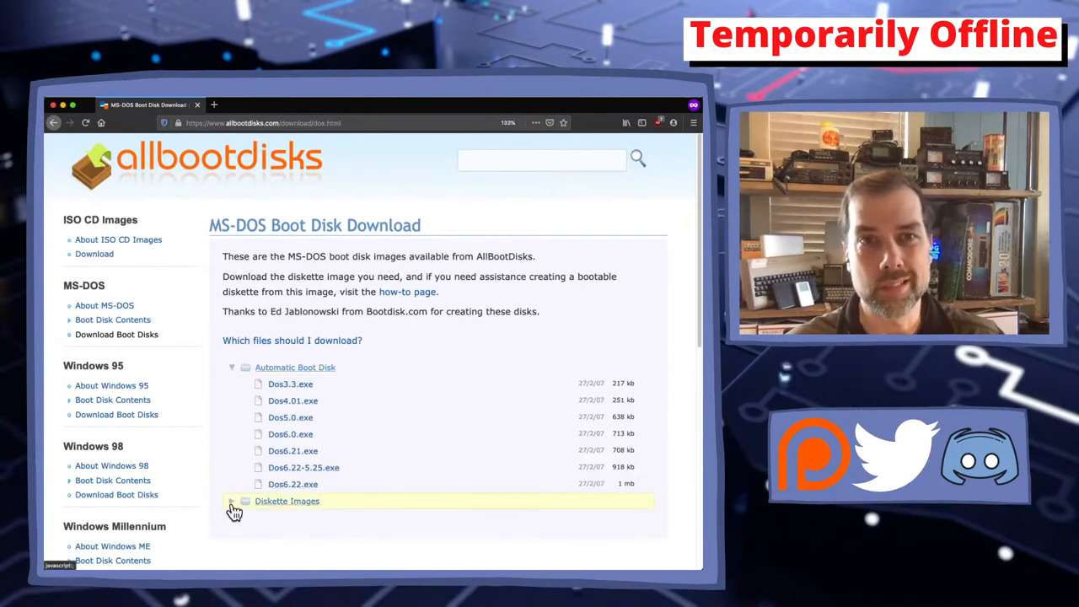
left_click(232, 500)
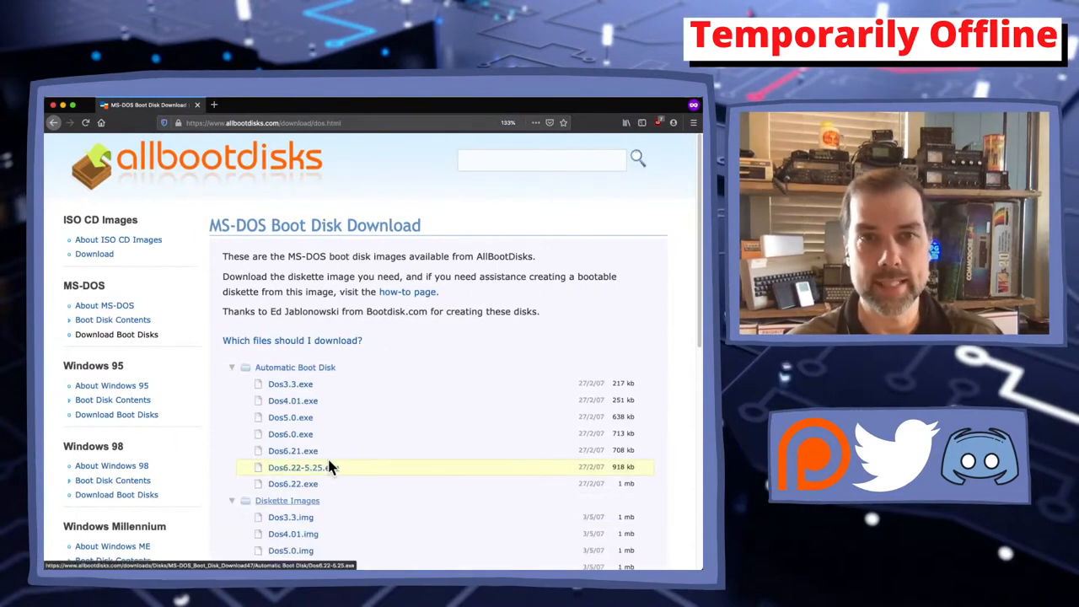
scroll("down", 3)
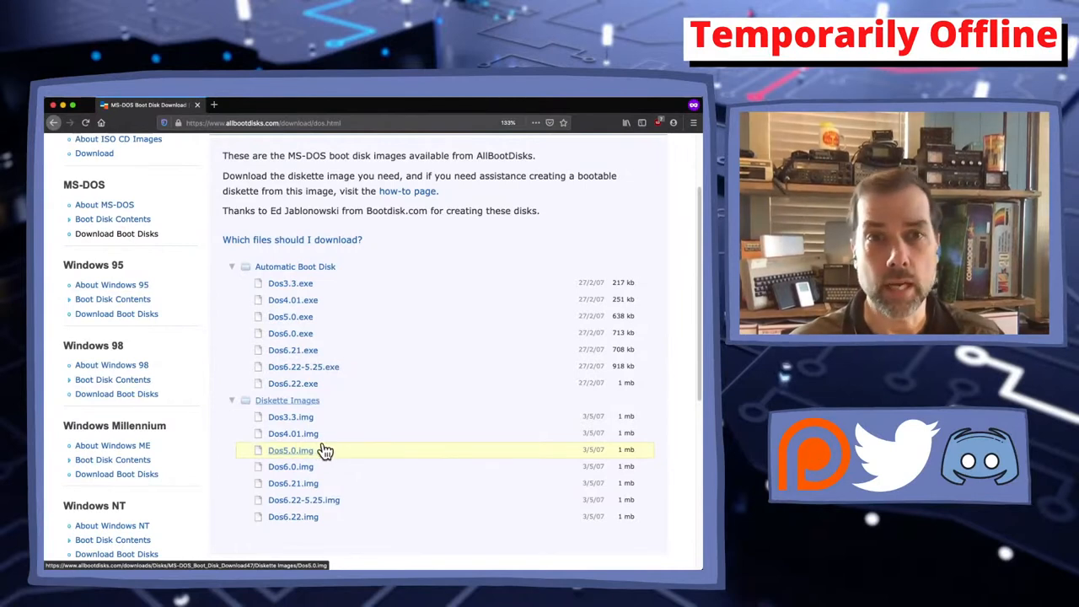
mouse_move(327, 451)
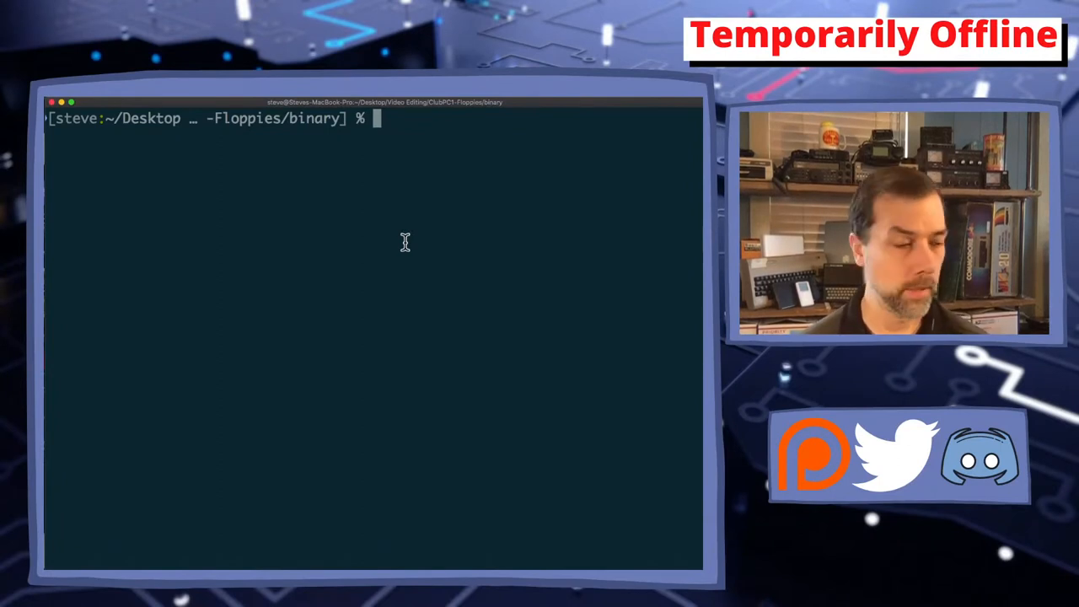
type("lsb")
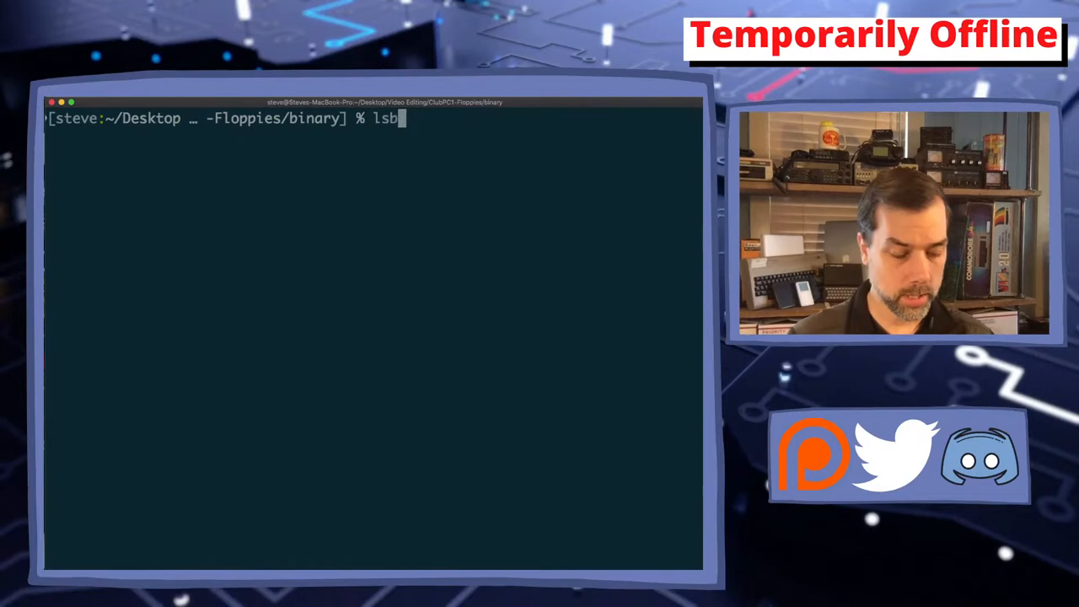
type("lk")
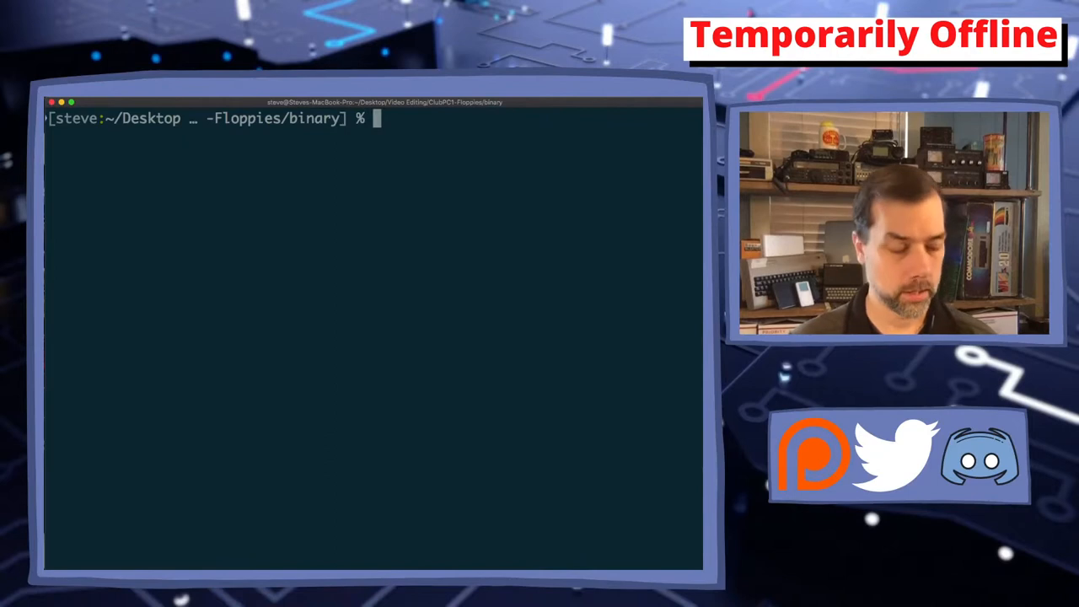
type("diskutil list")
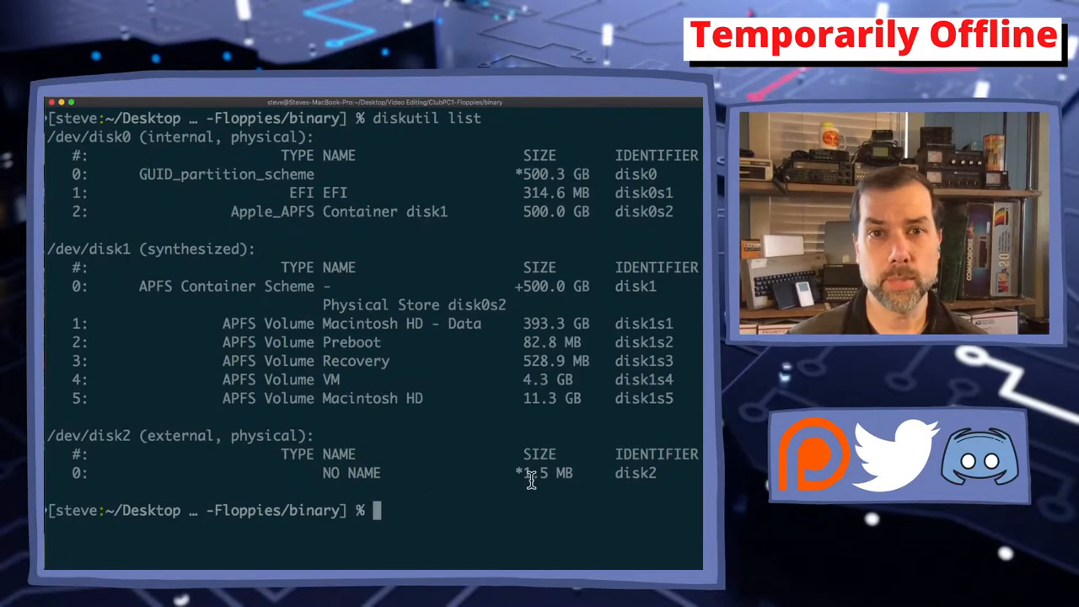
mouse_move(590, 434)
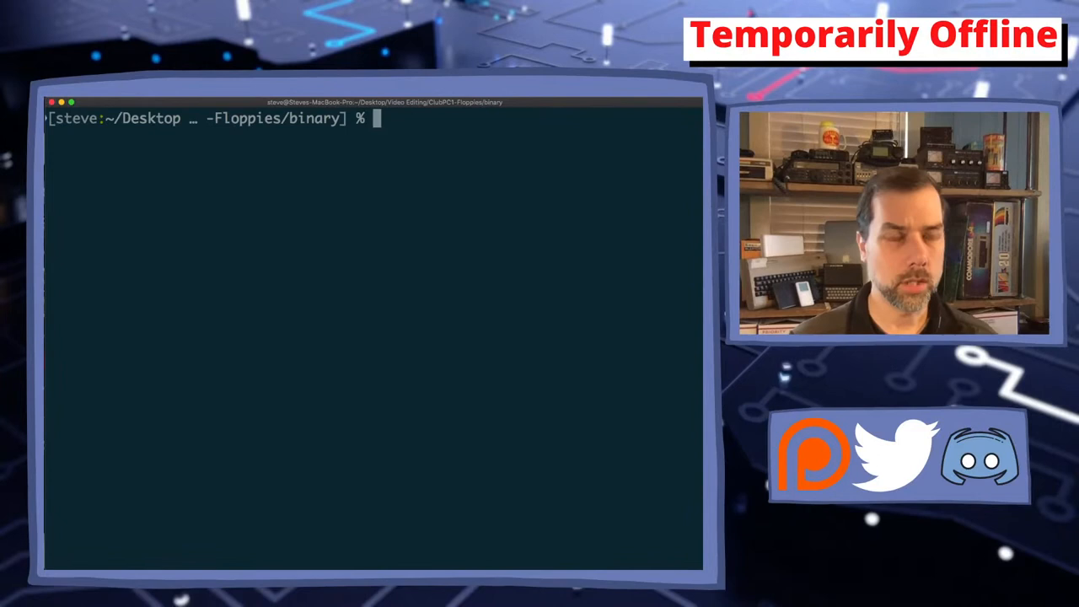
type("file")
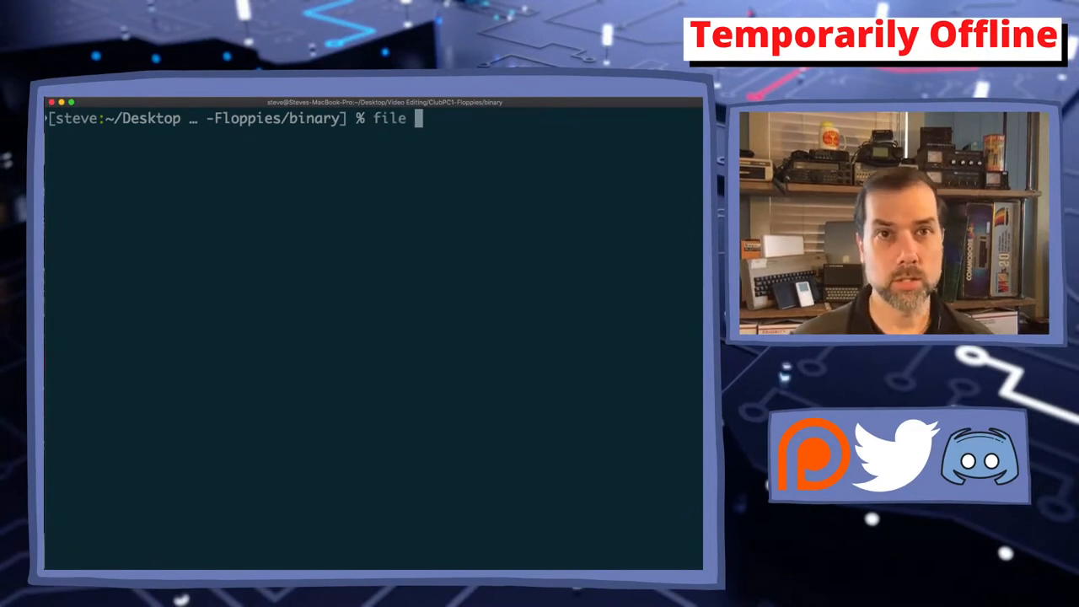
type("Dos")
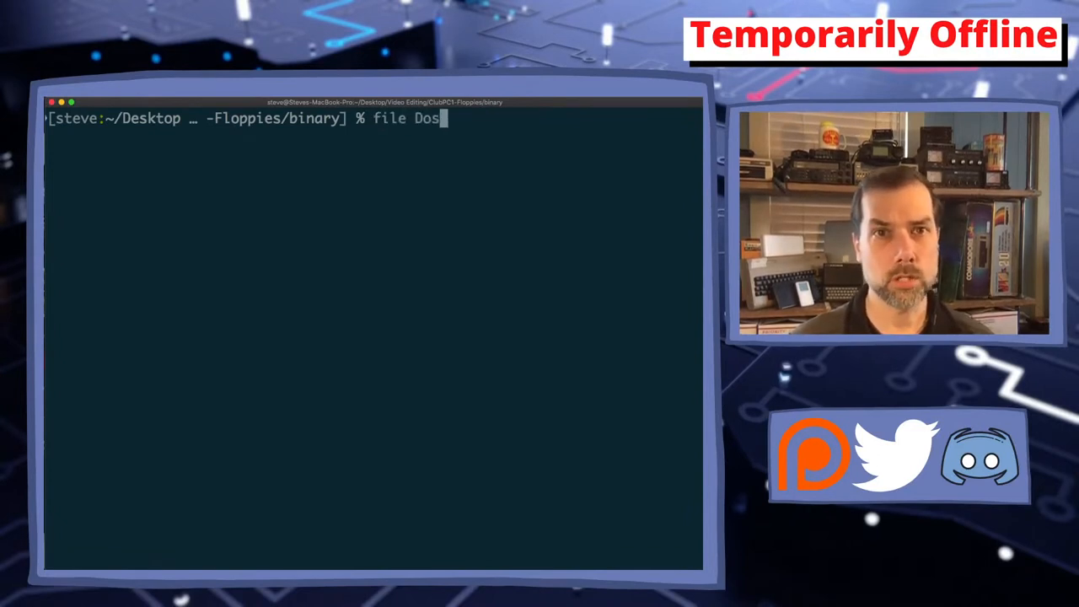
type("6.22.img")
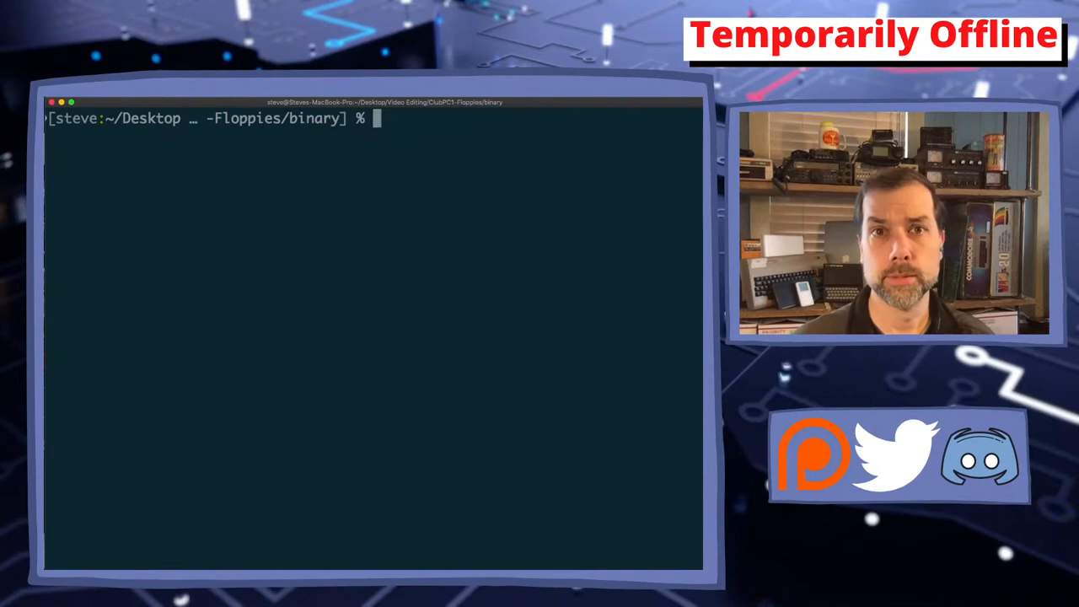
Enter sudo dd if=Dos6.22.img of=/dev/disk2 at the prompt without running it yet
type("sd")
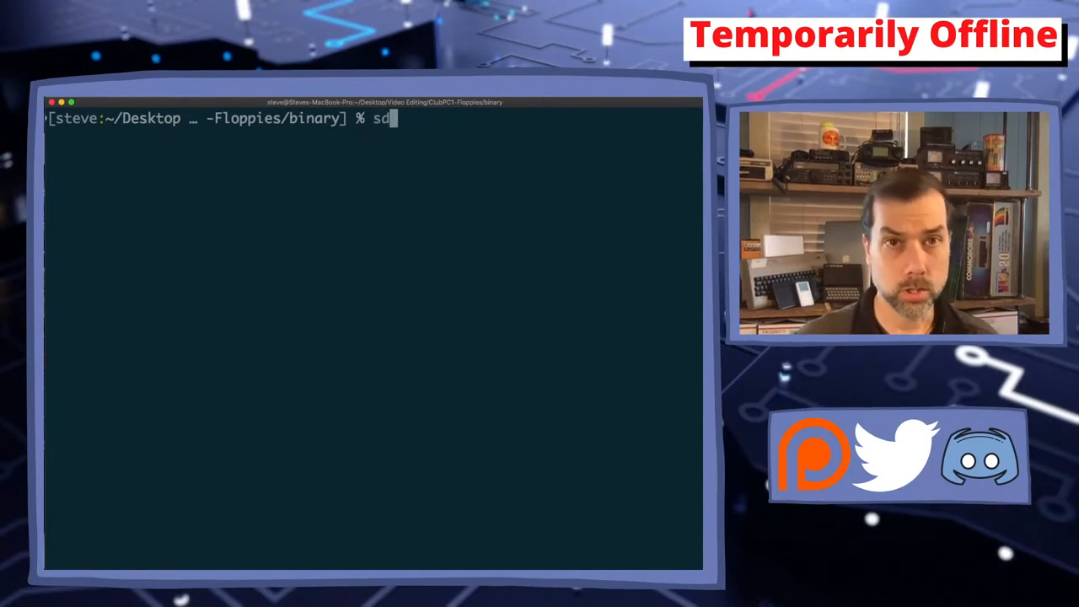
type("udo")
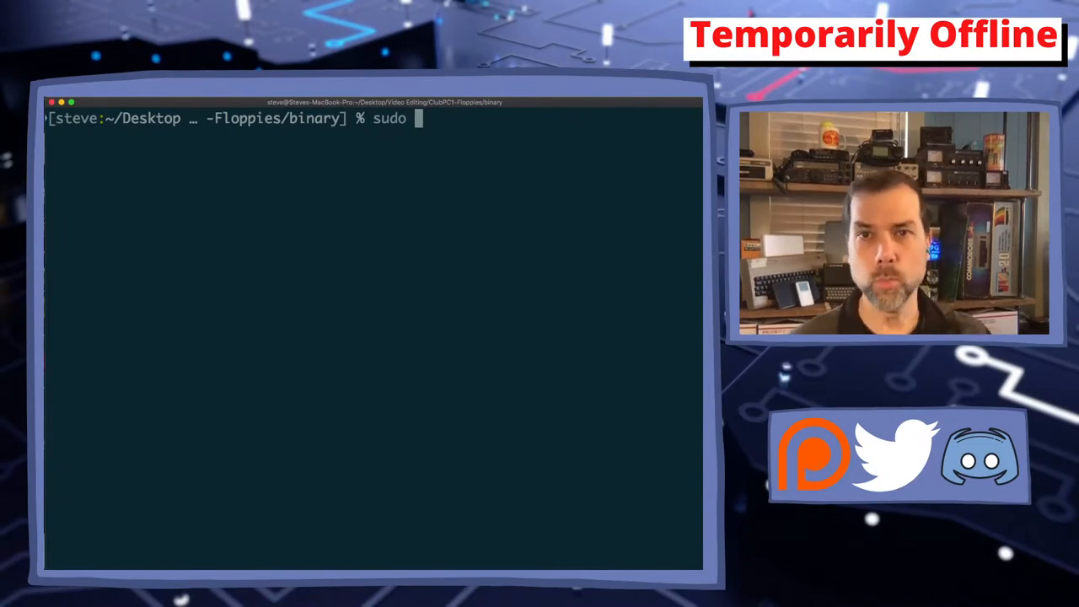
type("d")
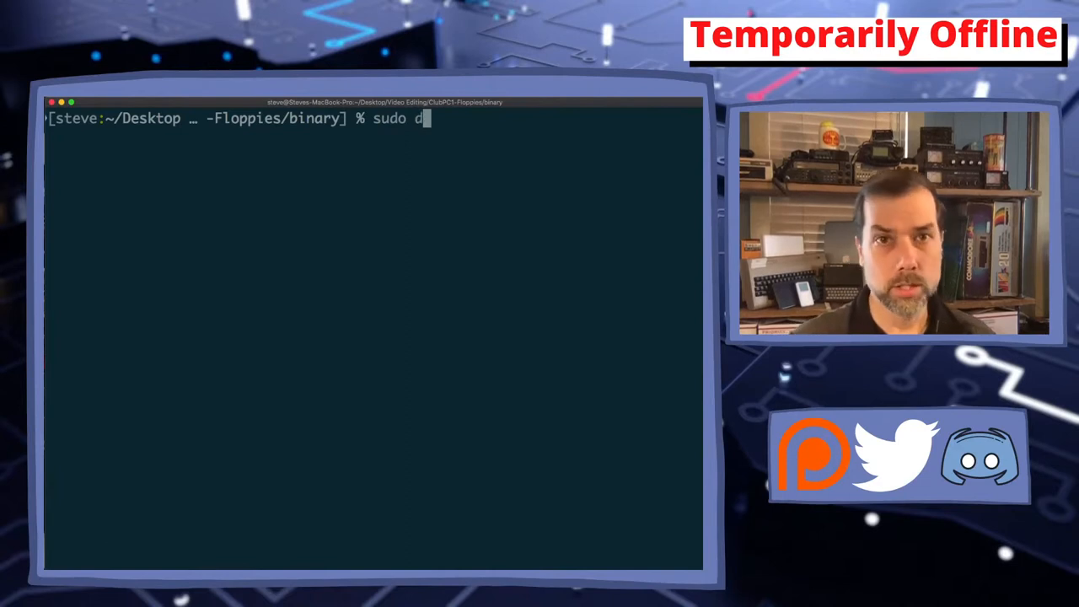
type("d")
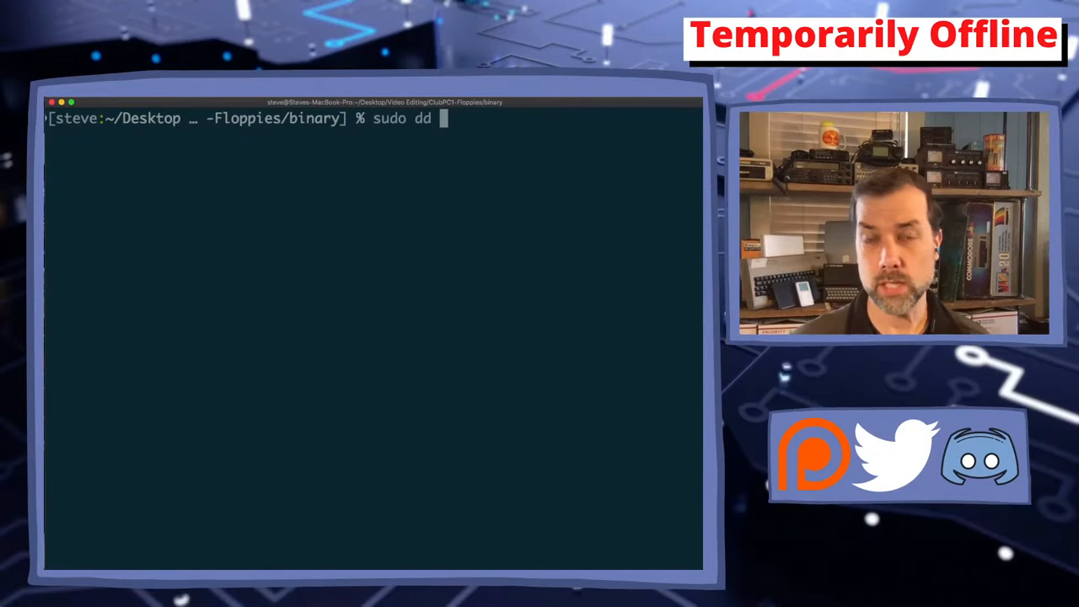
type("o")
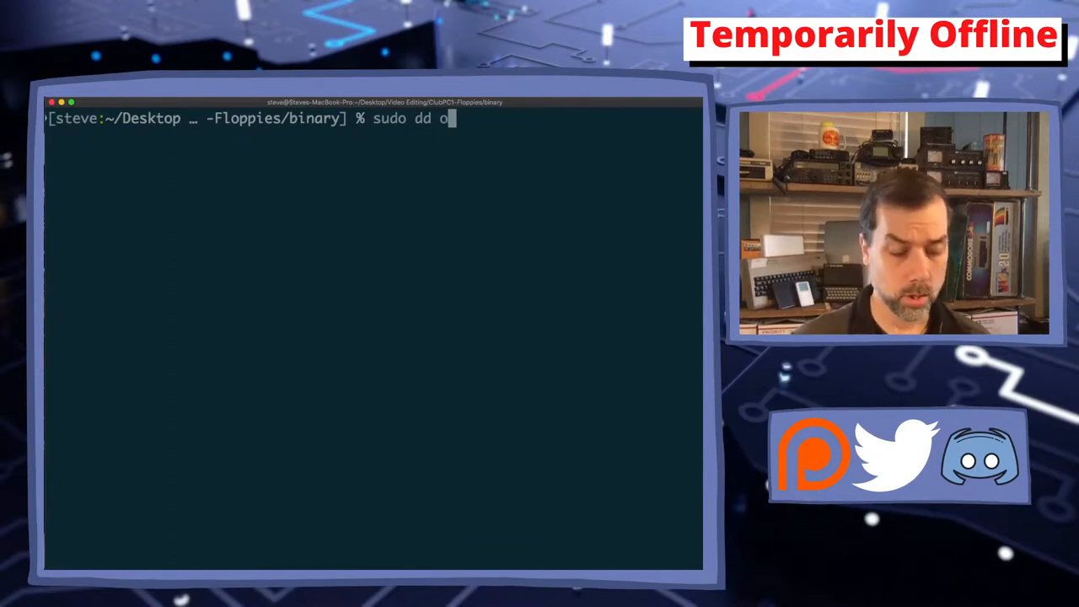
type("if=D")
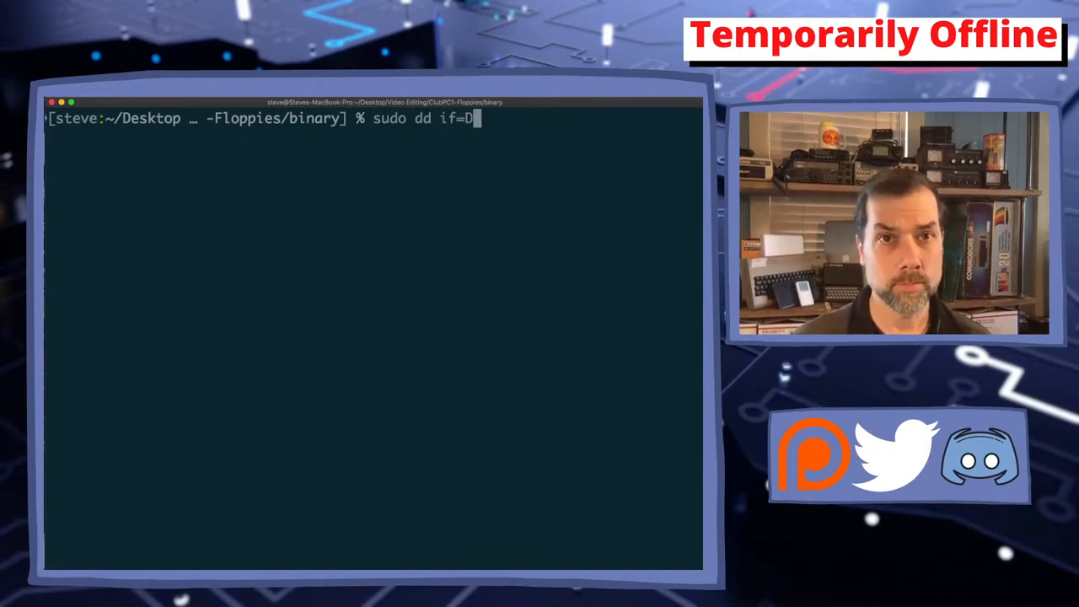
type("os6.22.i")
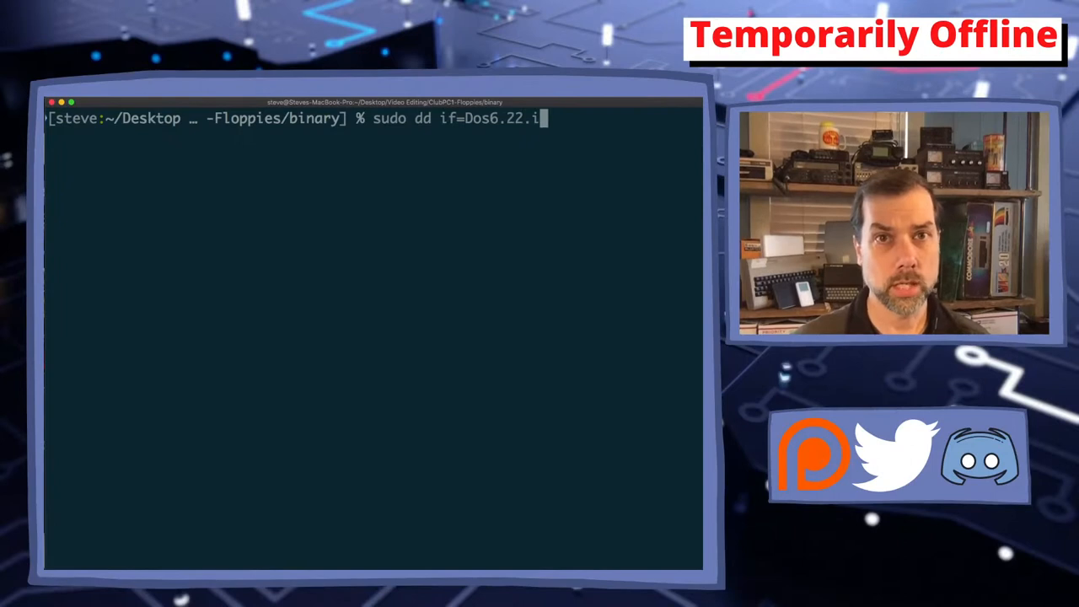
type("mg")
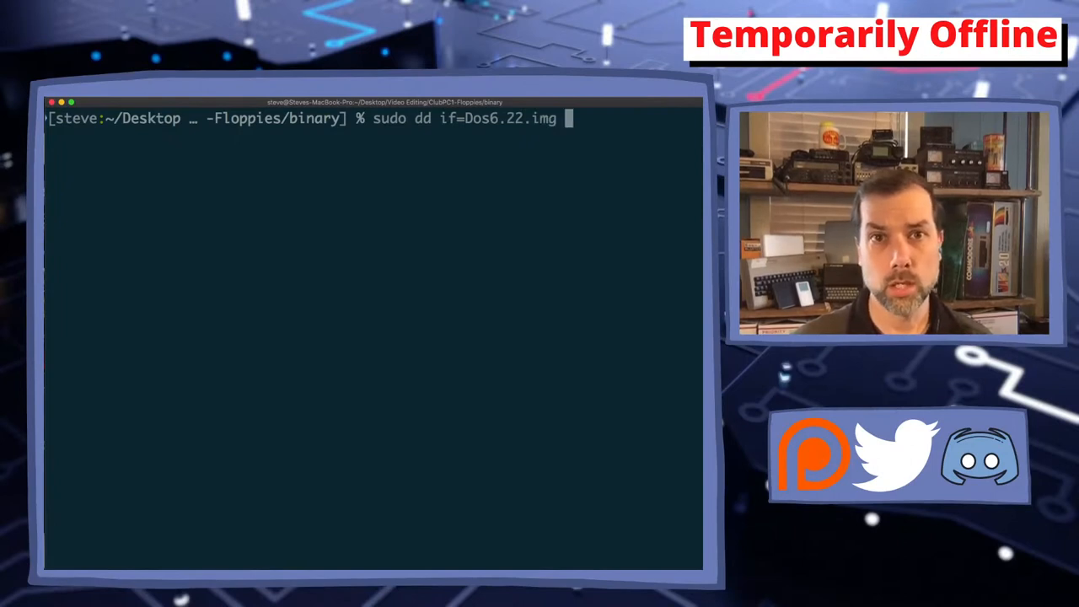
type("of")
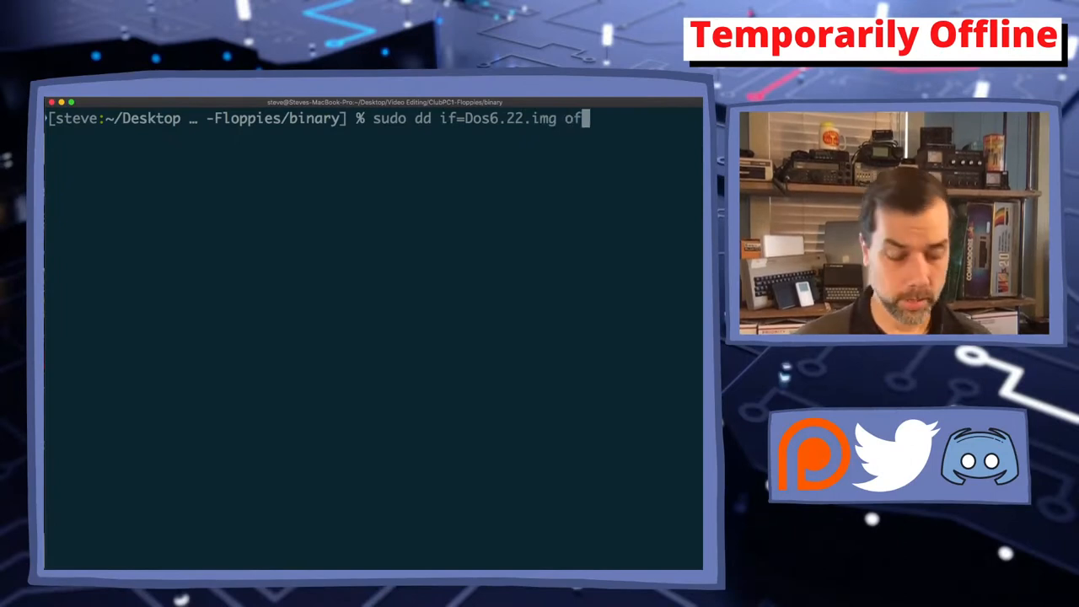
type("=/dev")
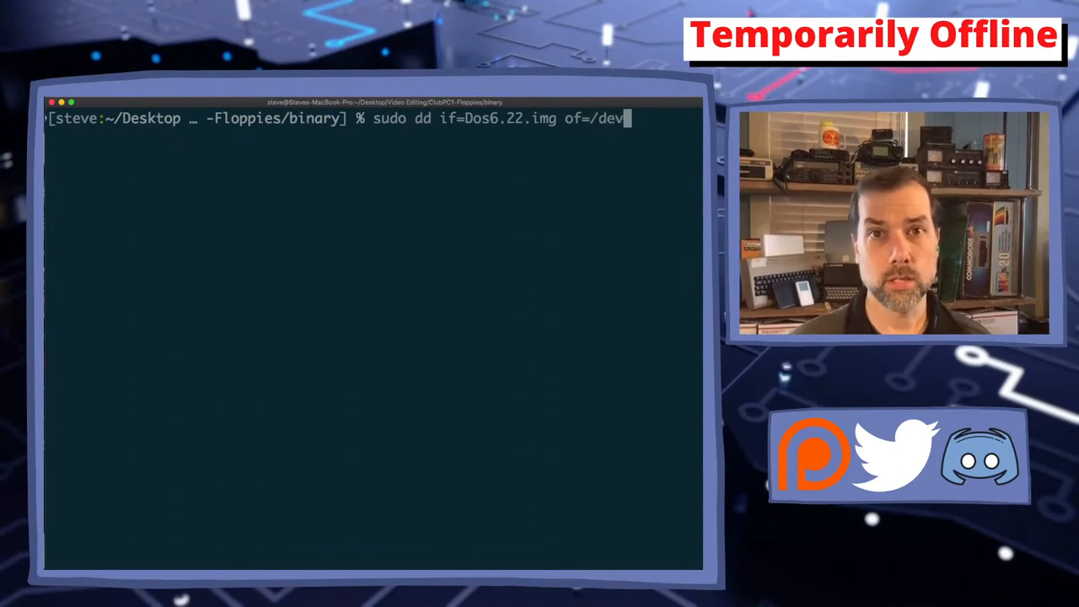
type("/disk2")
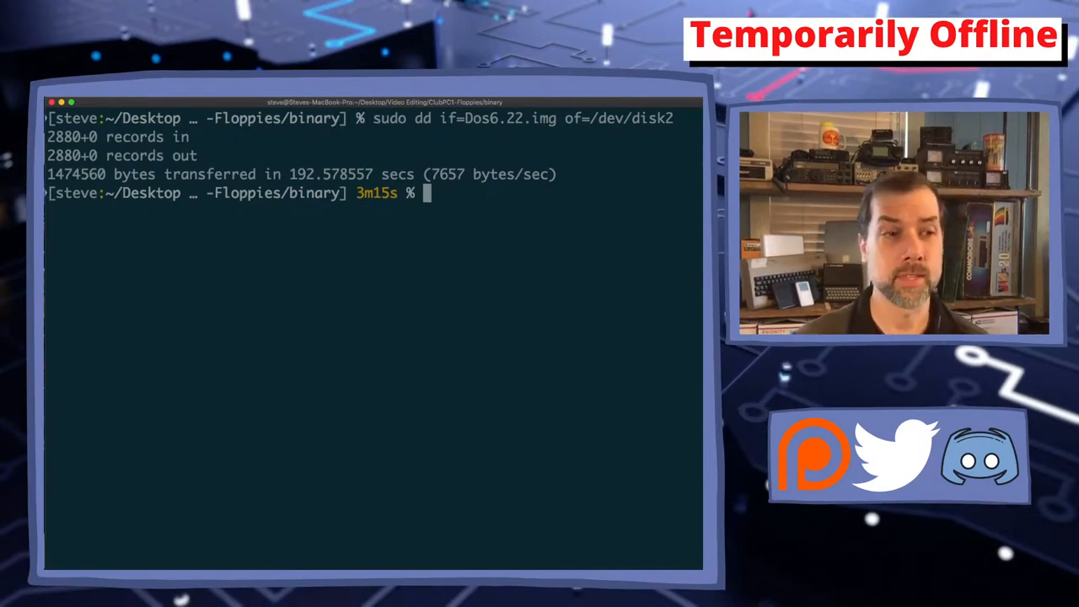
mouse_move(452, 403)
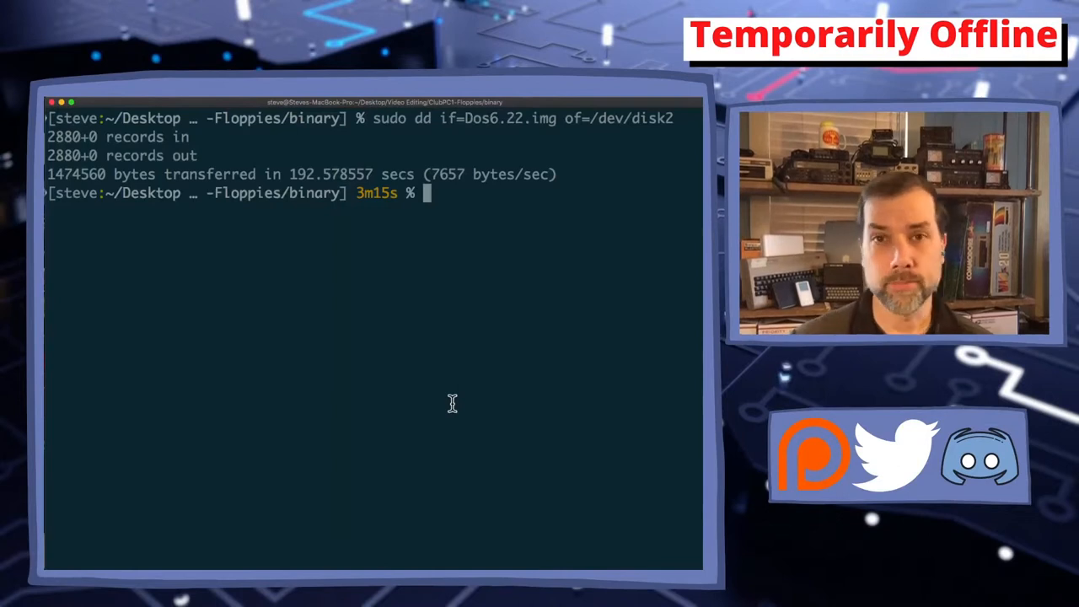
mouse_move(456, 389)
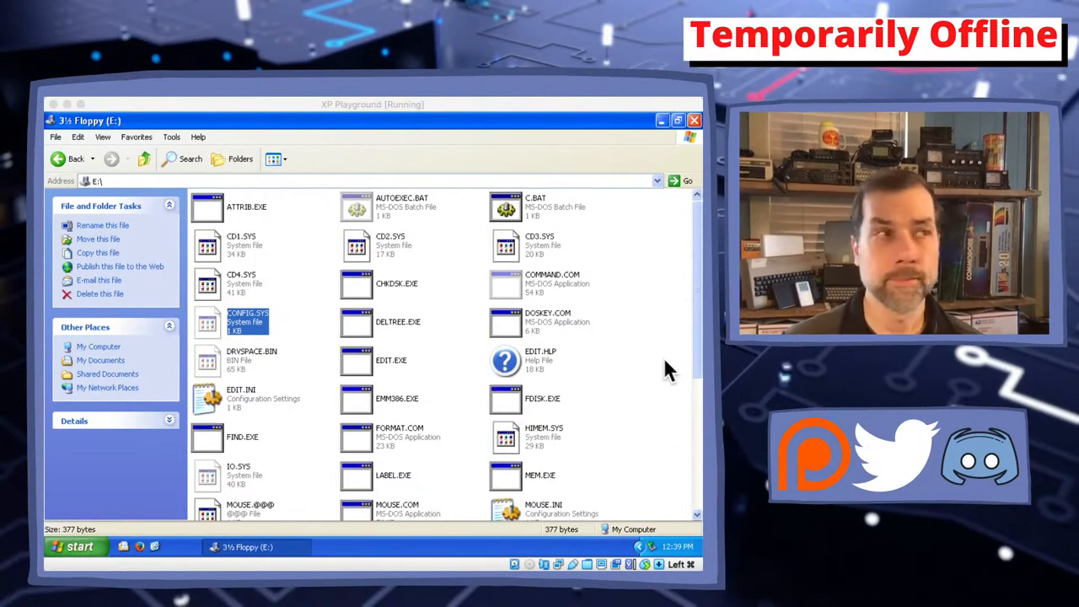
mouse_move(273, 172)
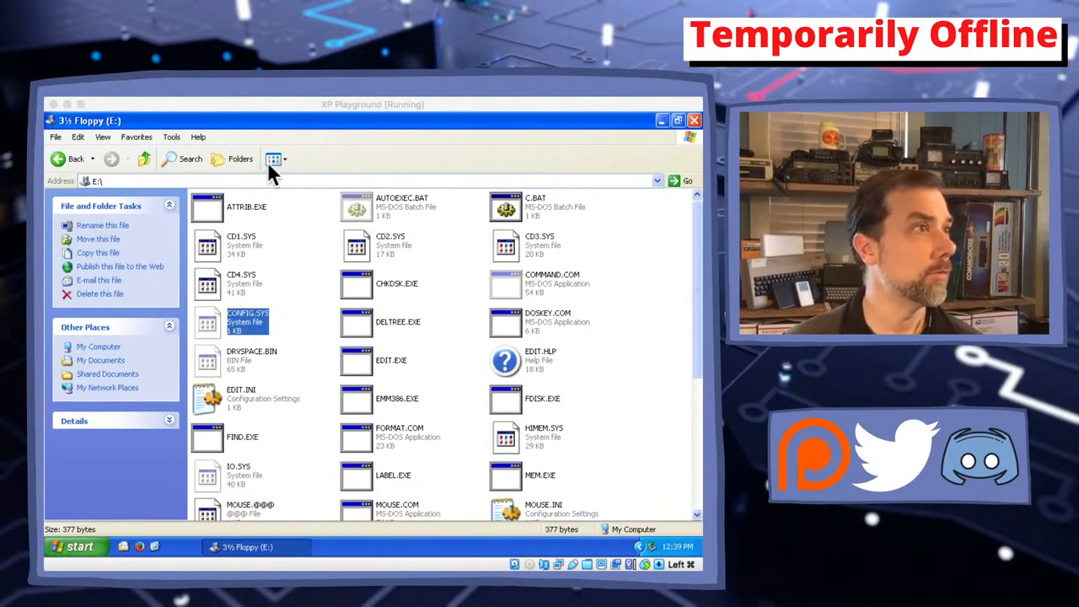
Switch the floppy's file listing to Details view with size, type and date columns
left_click(273, 158)
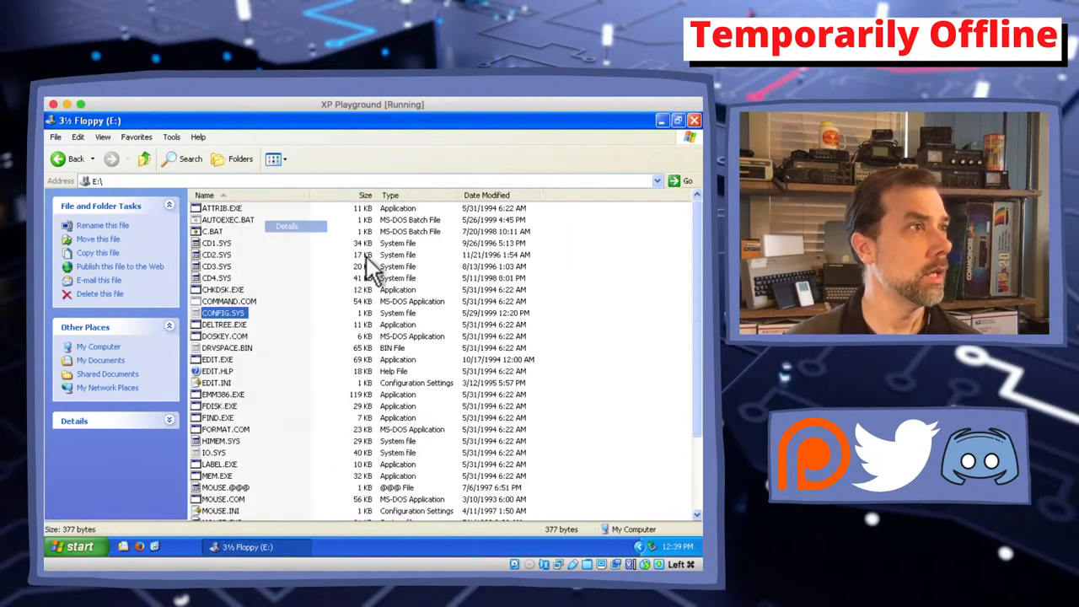
mouse_move(599, 320)
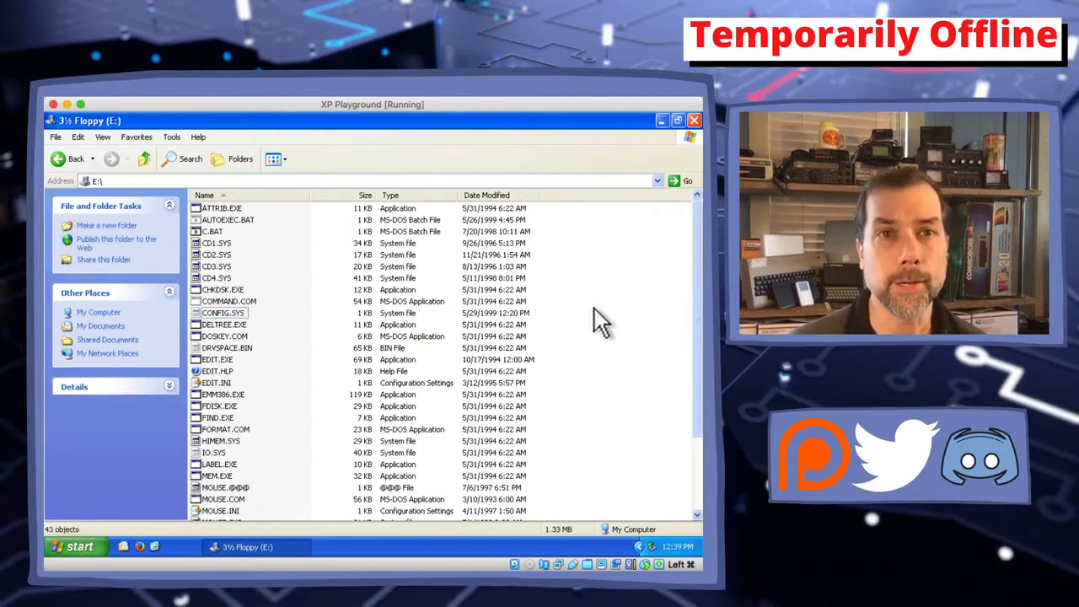
mouse_move(266, 244)
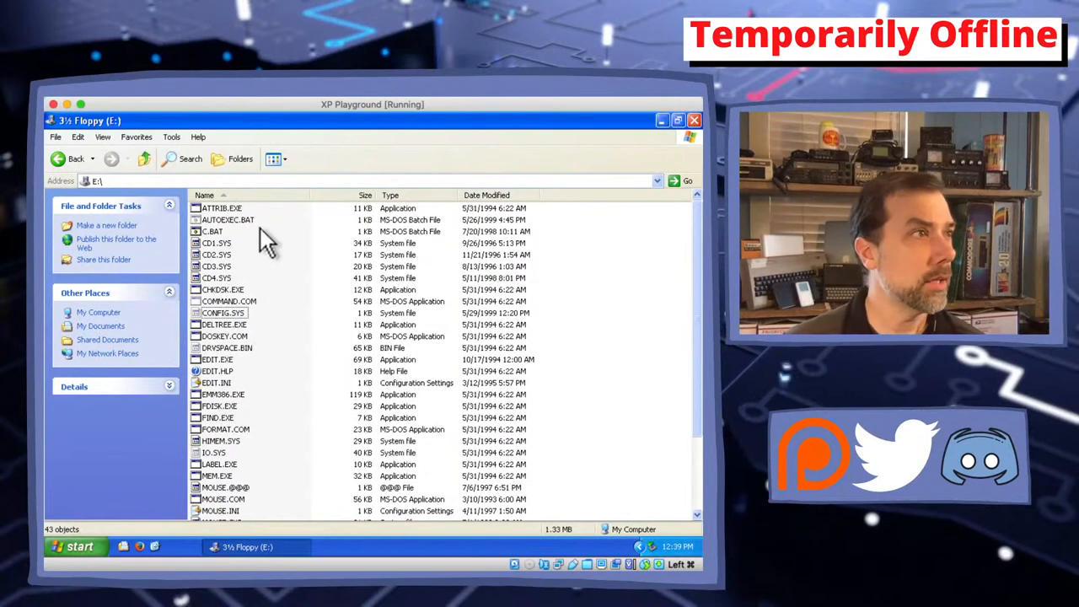
mouse_move(239, 235)
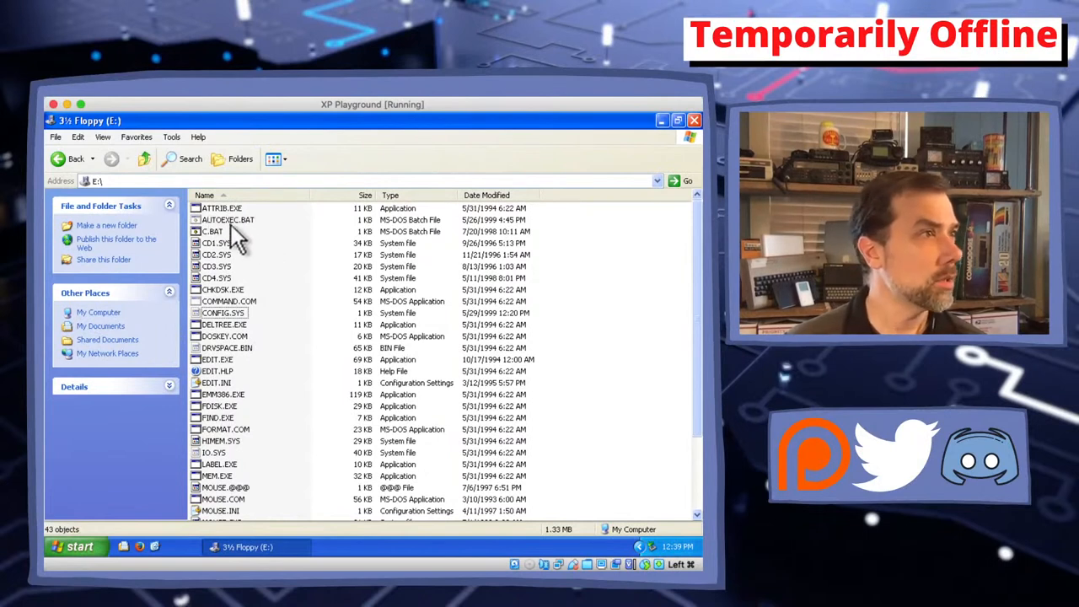
right_click(213, 231)
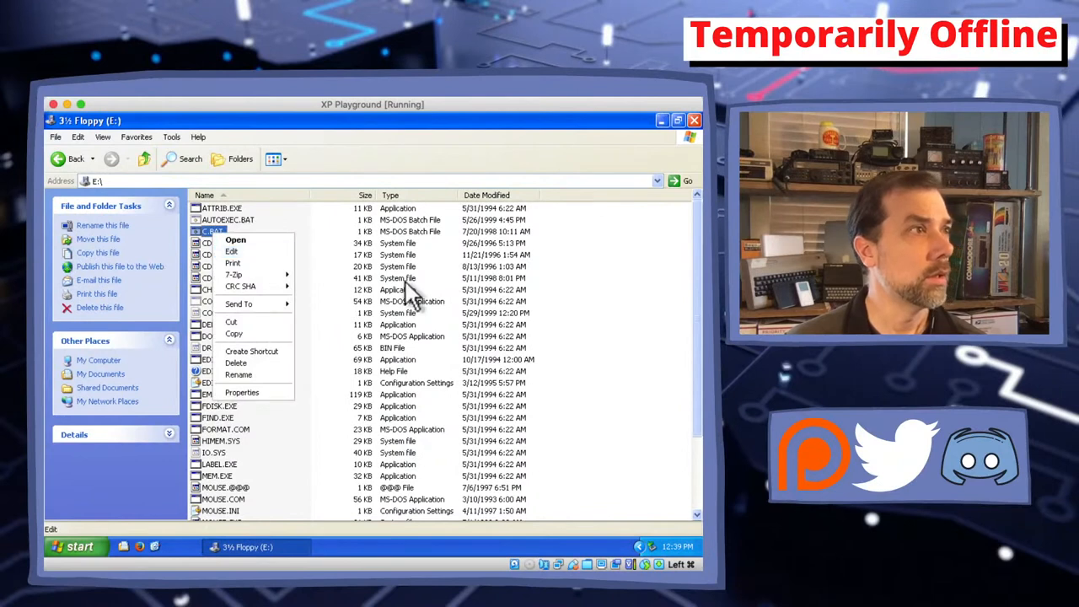
left_click(231, 251)
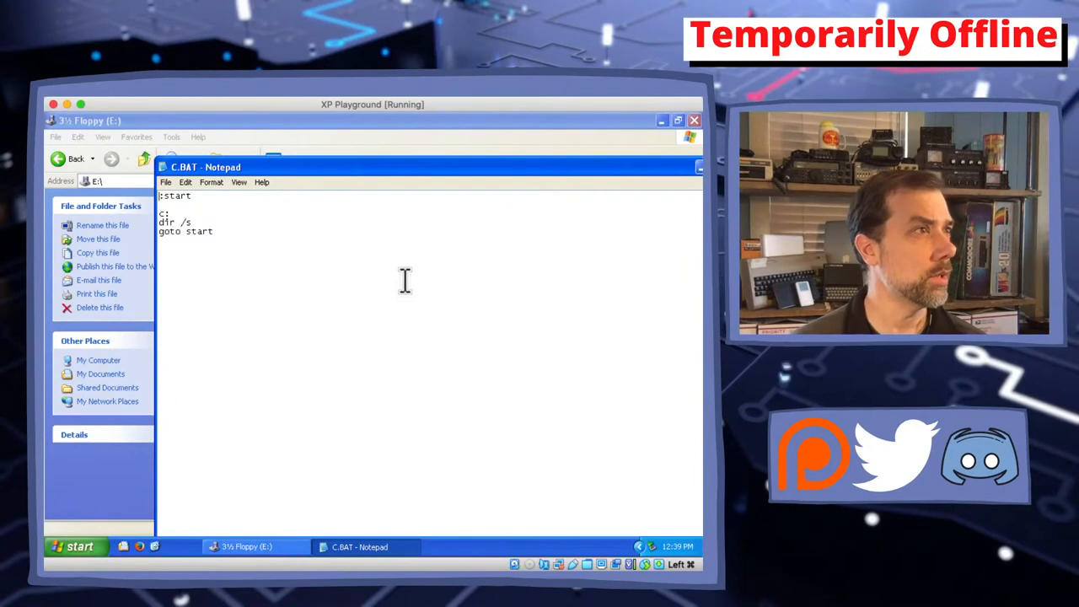
mouse_move(261, 232)
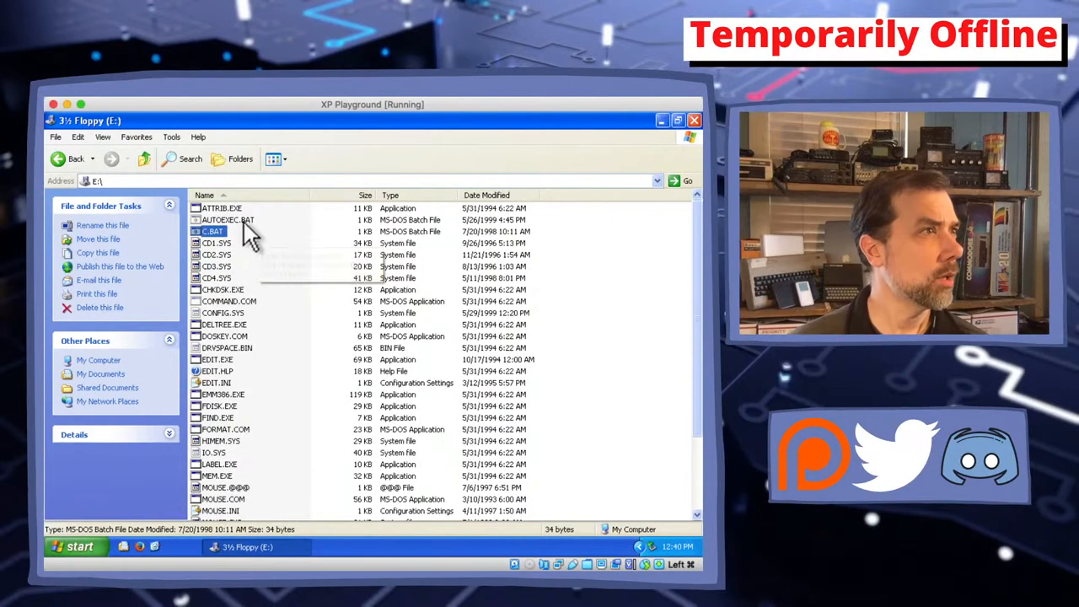
right_click(228, 220)
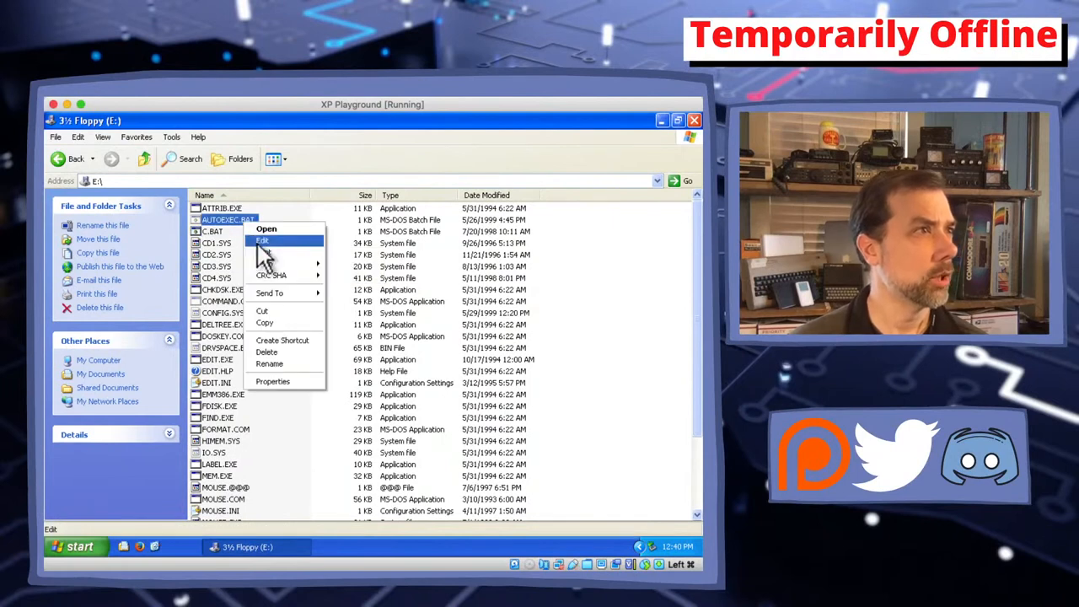
left_click(262, 241)
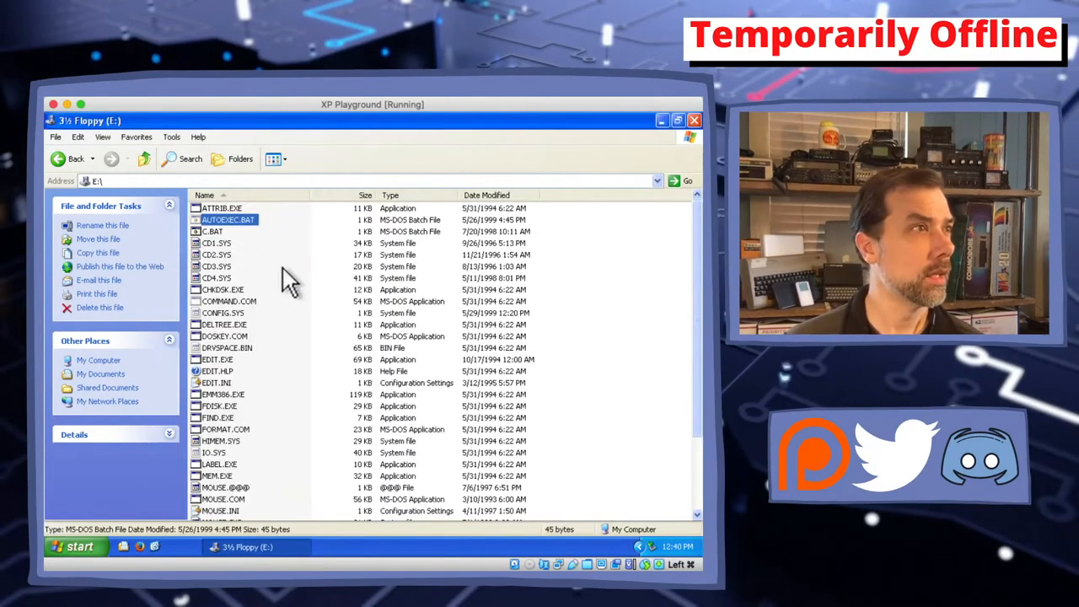
left_click(215, 255)
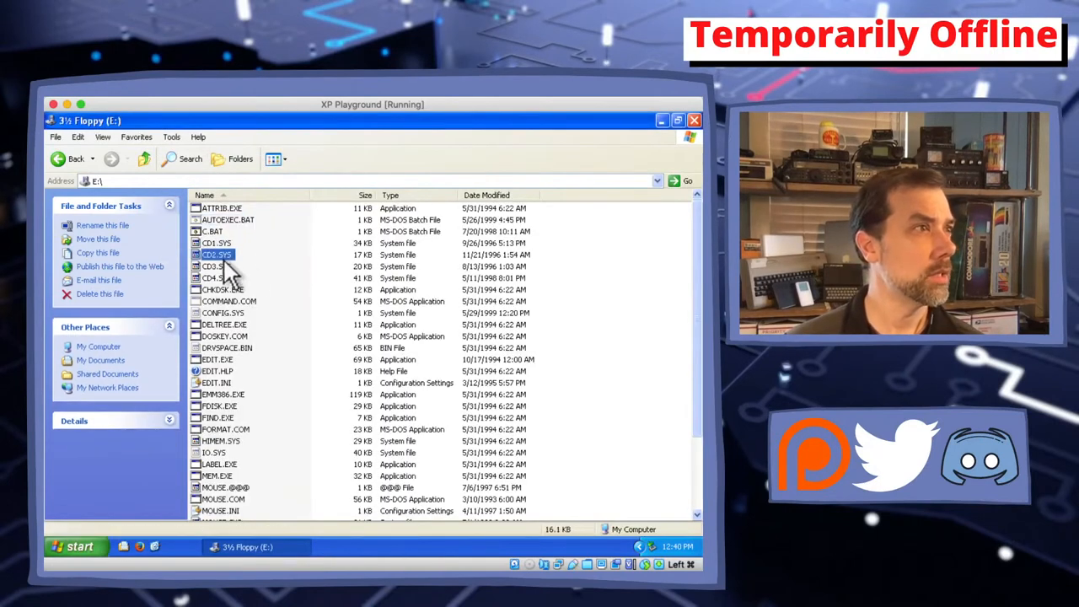
left_click(216, 277)
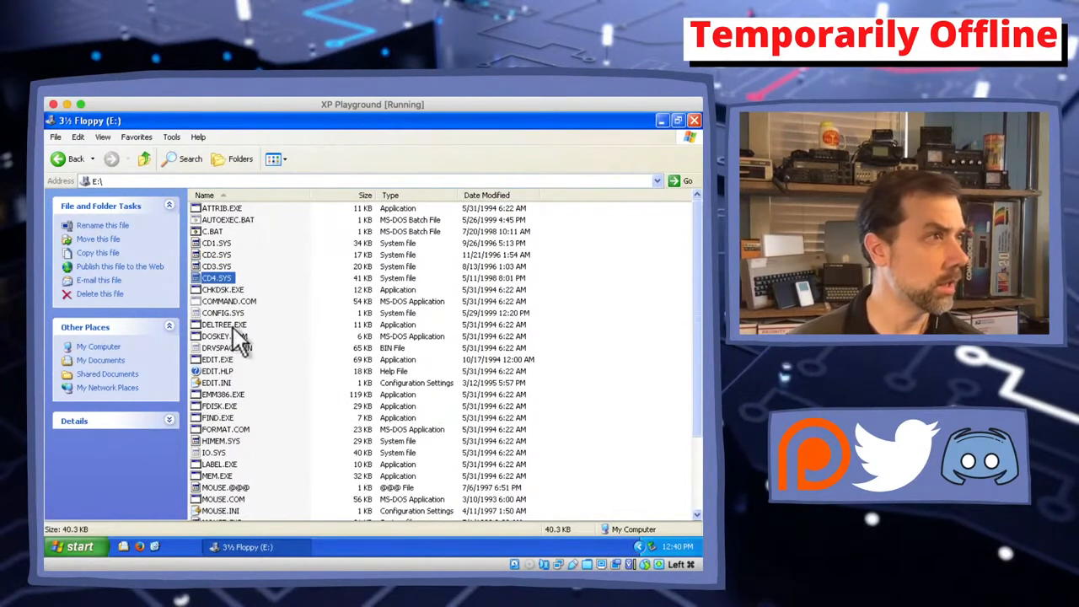
right_click(223, 313)
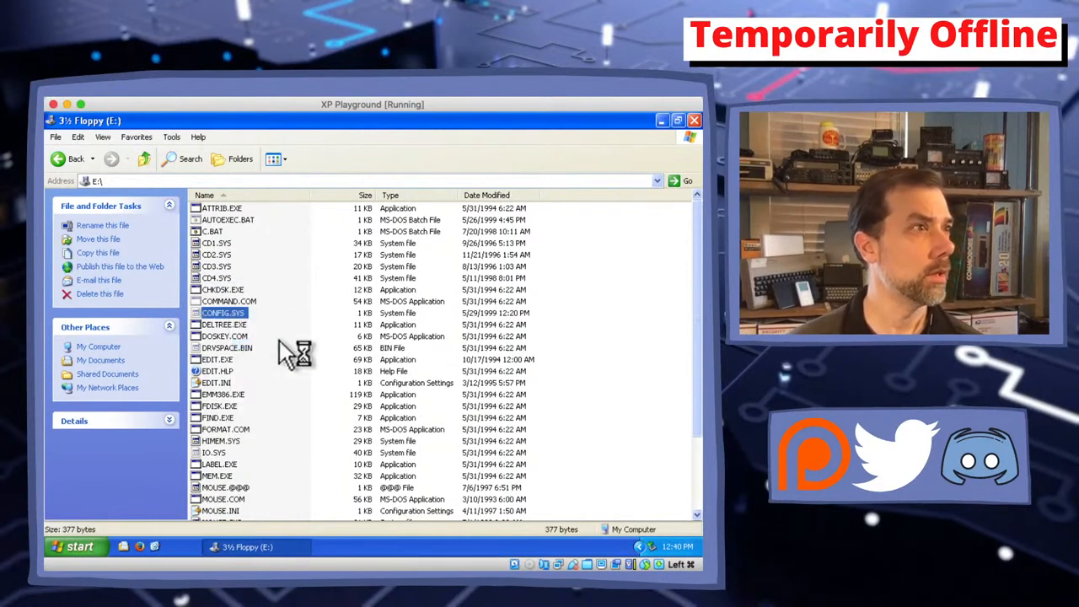
double_click(222, 313)
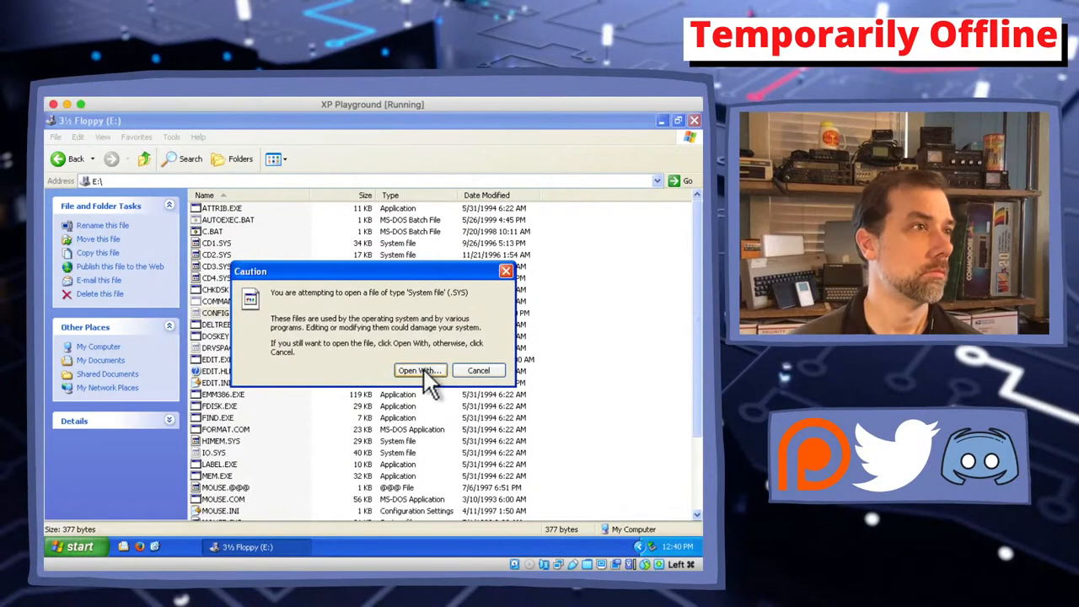
left_click(420, 370)
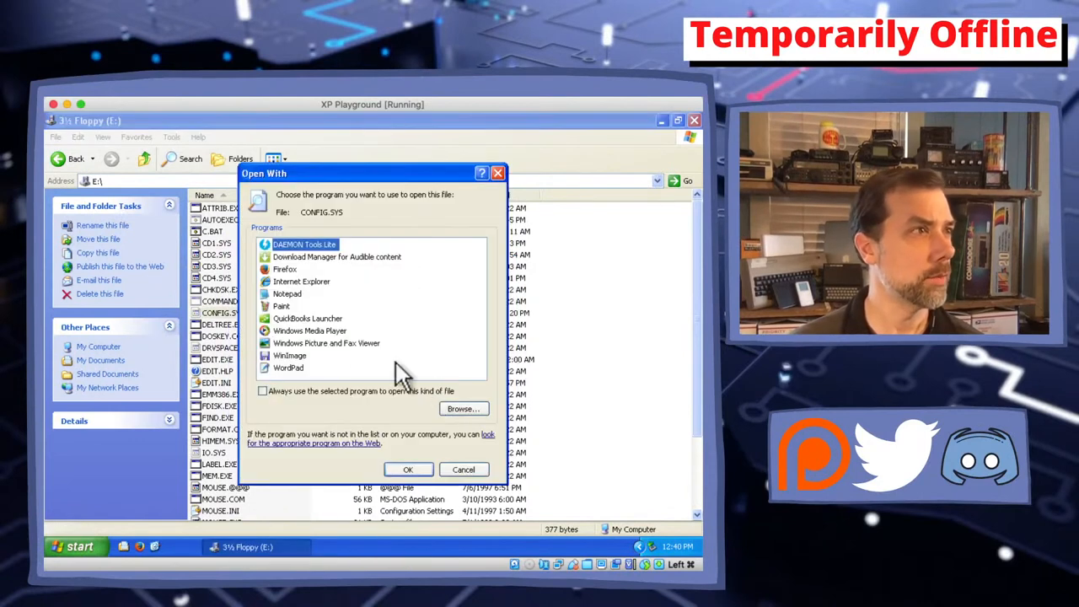
left_click(408, 469)
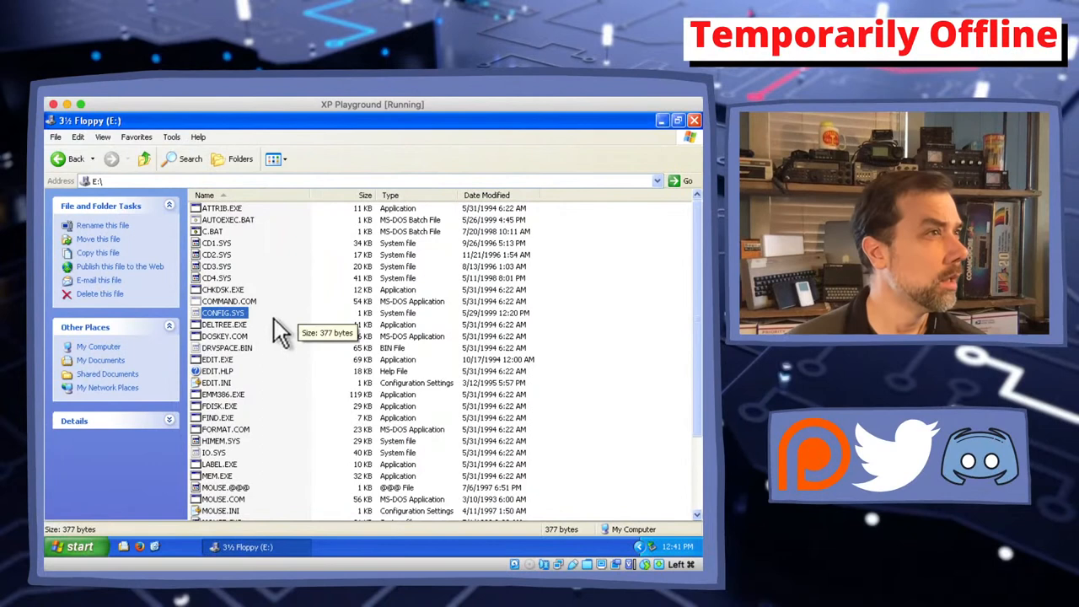
left_click(222, 289)
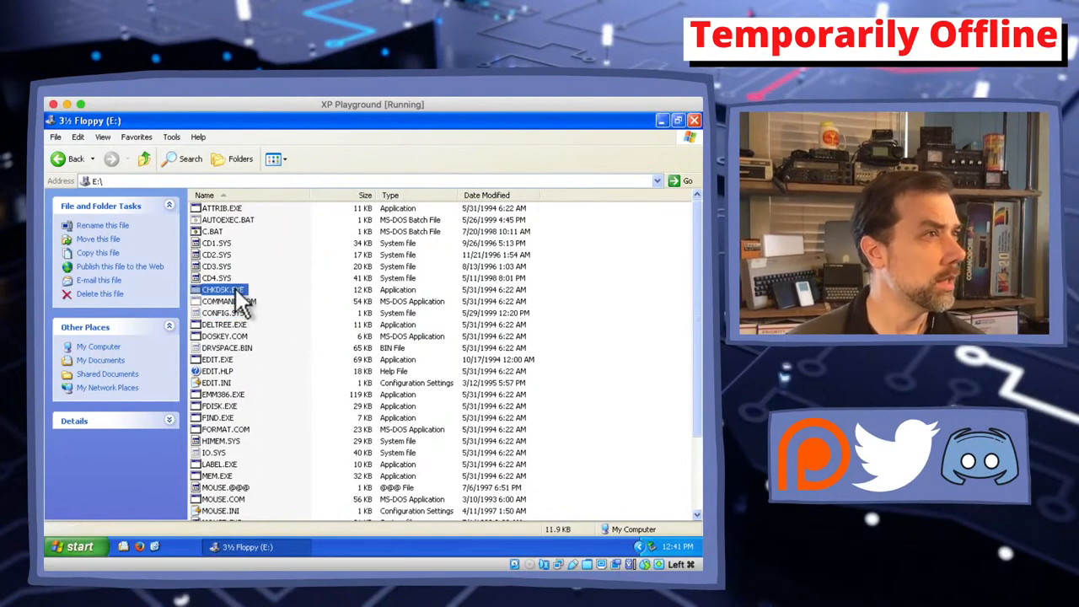
left_click(223, 325)
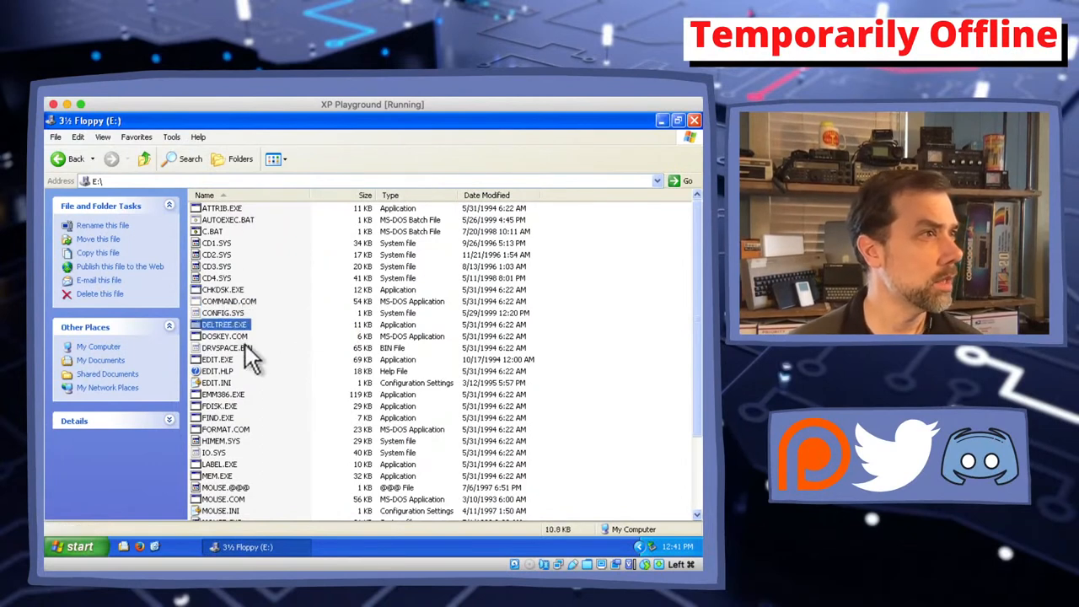
left_click(224, 335)
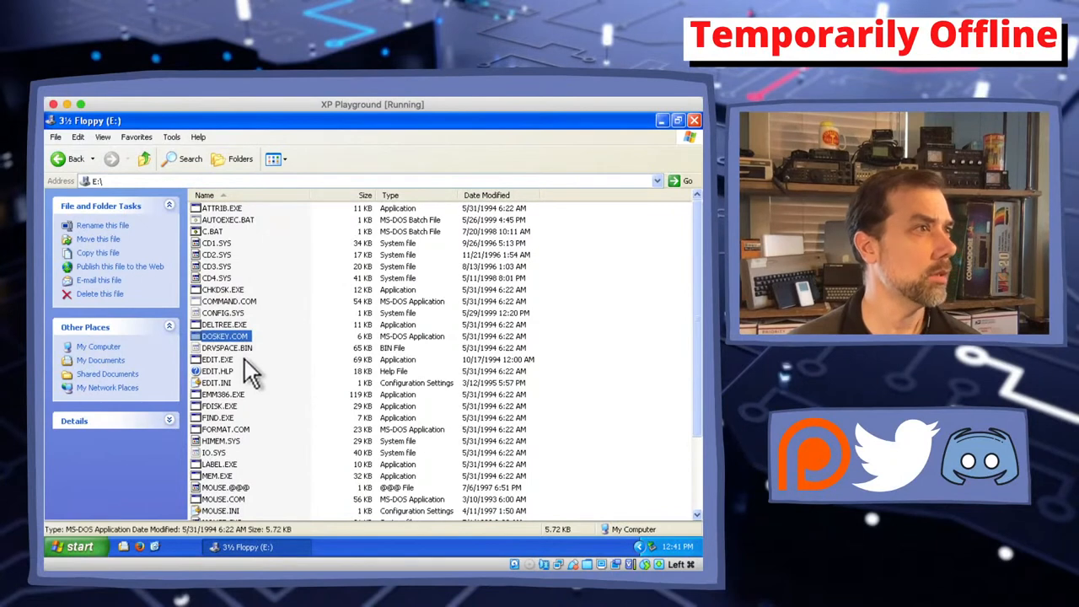
left_click(217, 359)
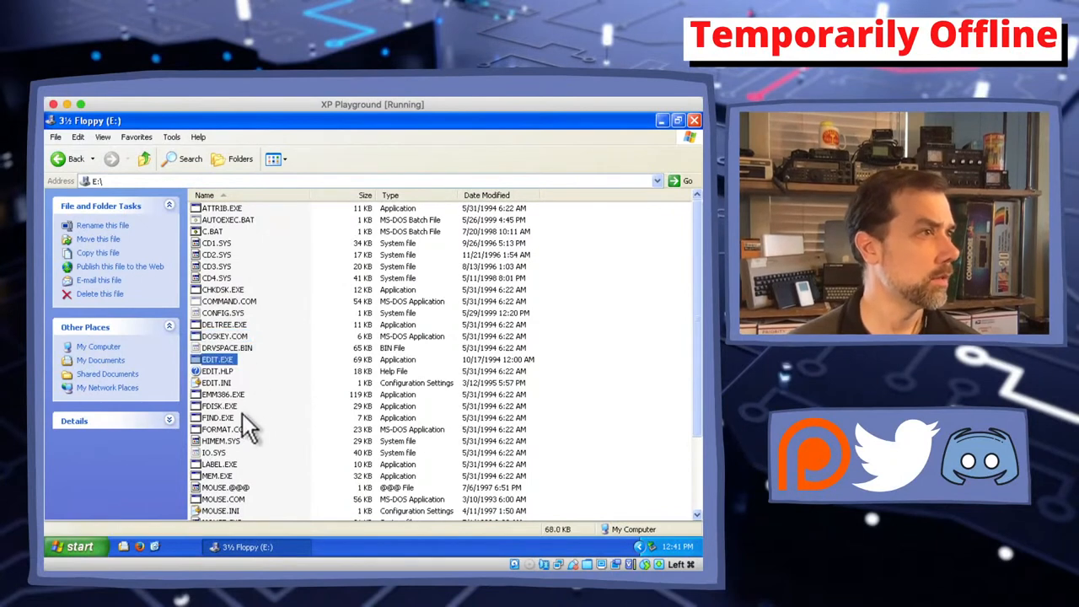
left_click(222, 394)
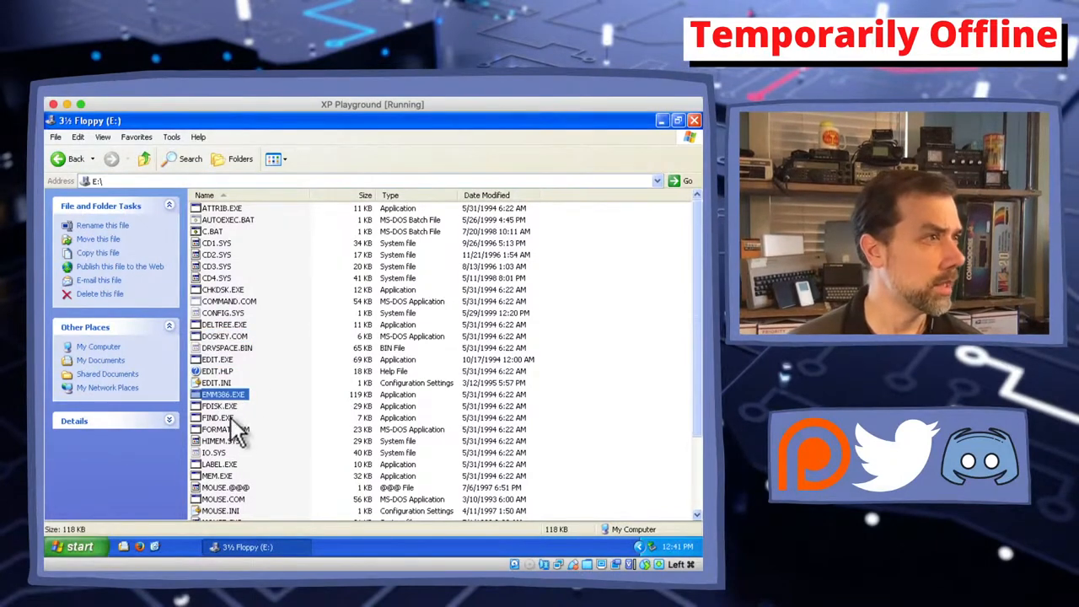
left_click(219, 405)
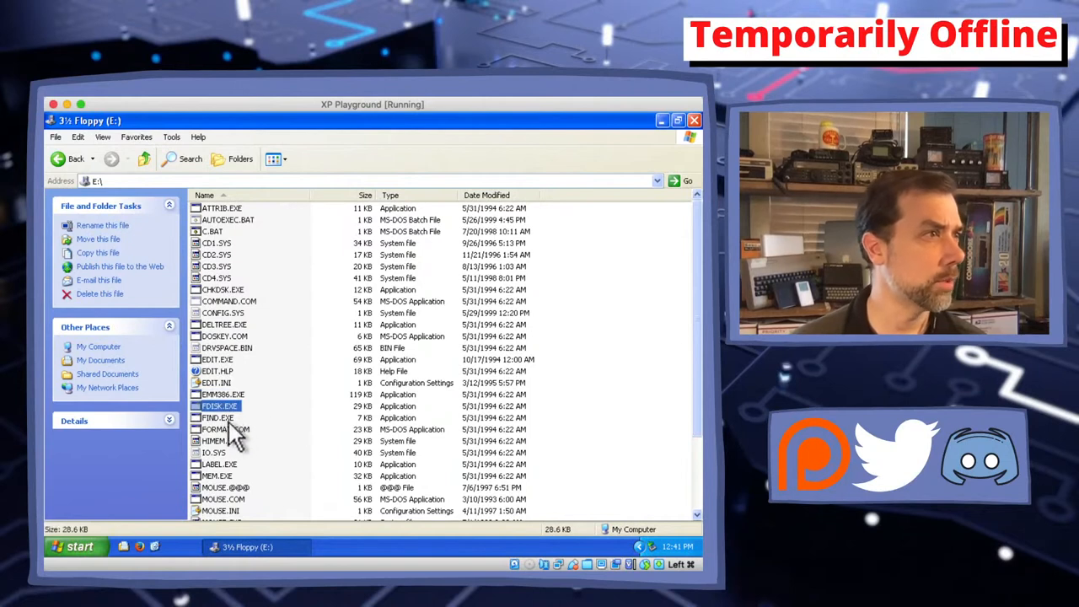
left_click(217, 417)
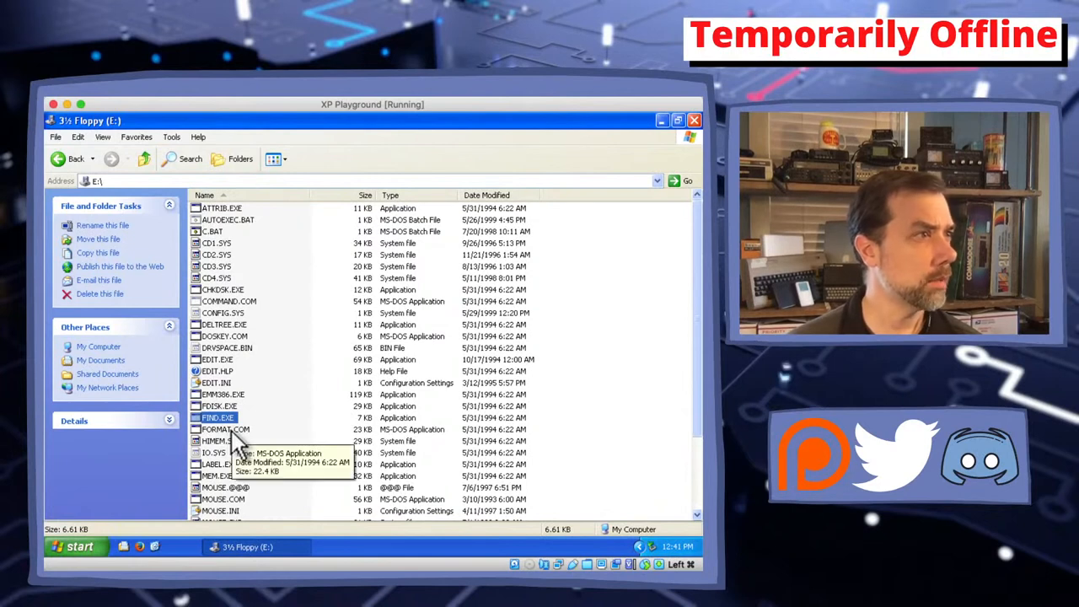
left_click(225, 428)
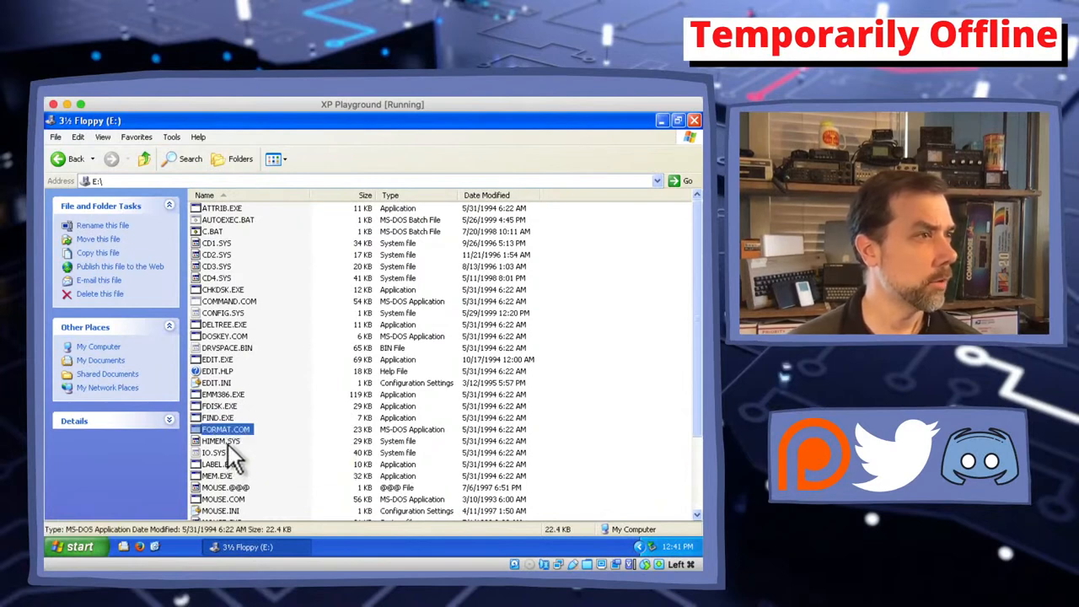
left_click(213, 453)
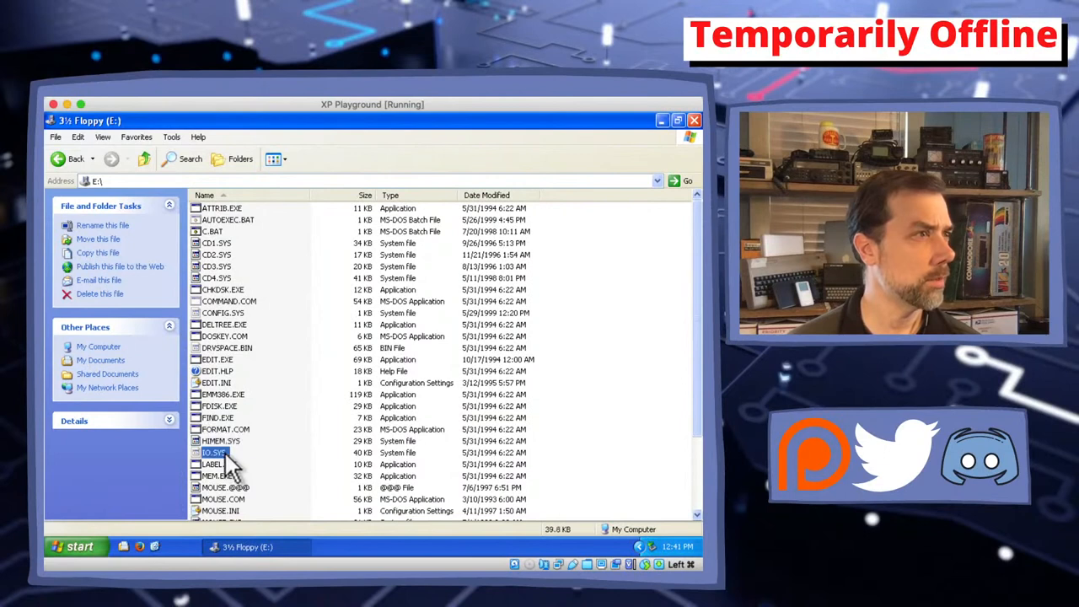
left_click(215, 464)
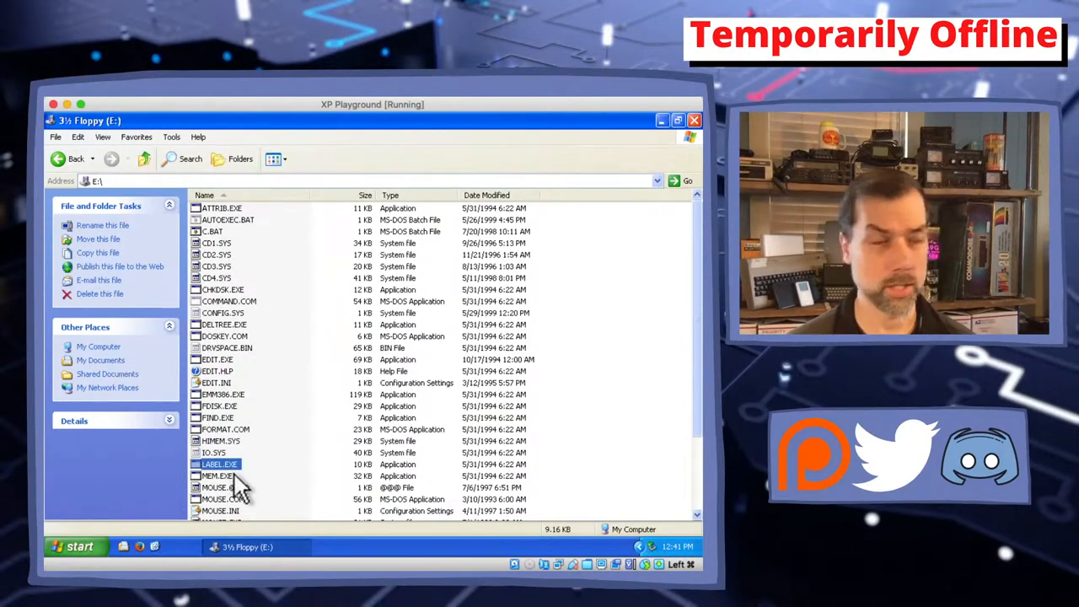
left_click(217, 475)
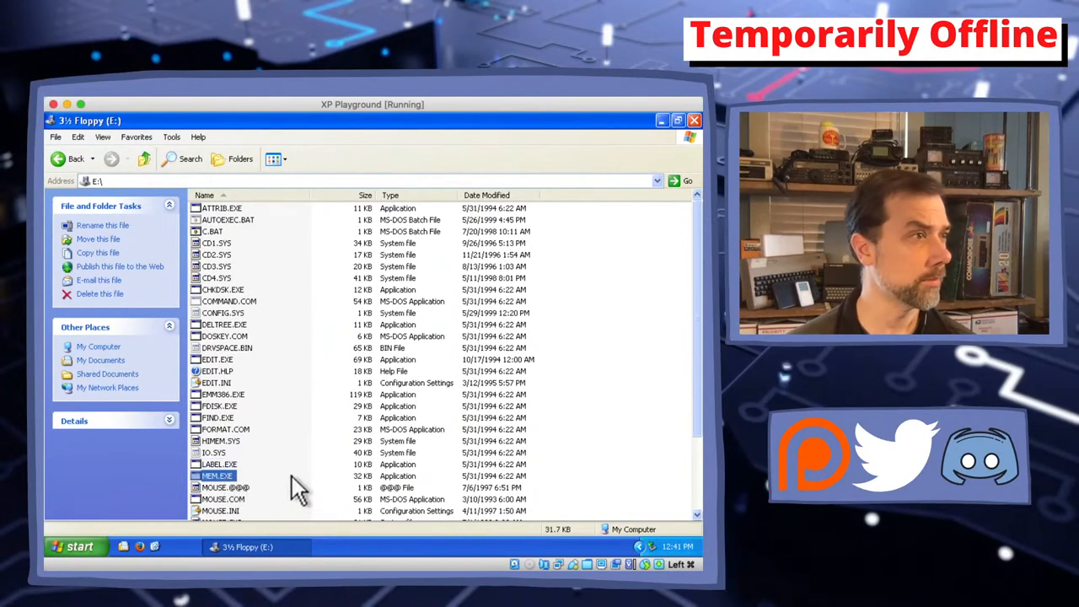
scroll("down", 3)
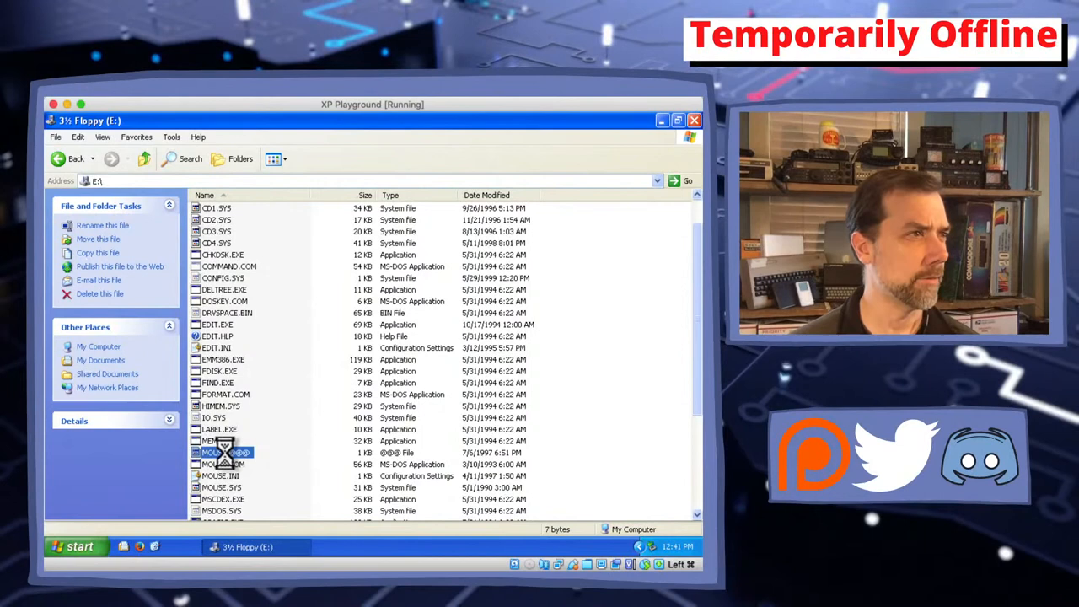
Open MOUSE.@@@ from its context menu and choose Notepad in the Open With dialog
right_click(224, 453)
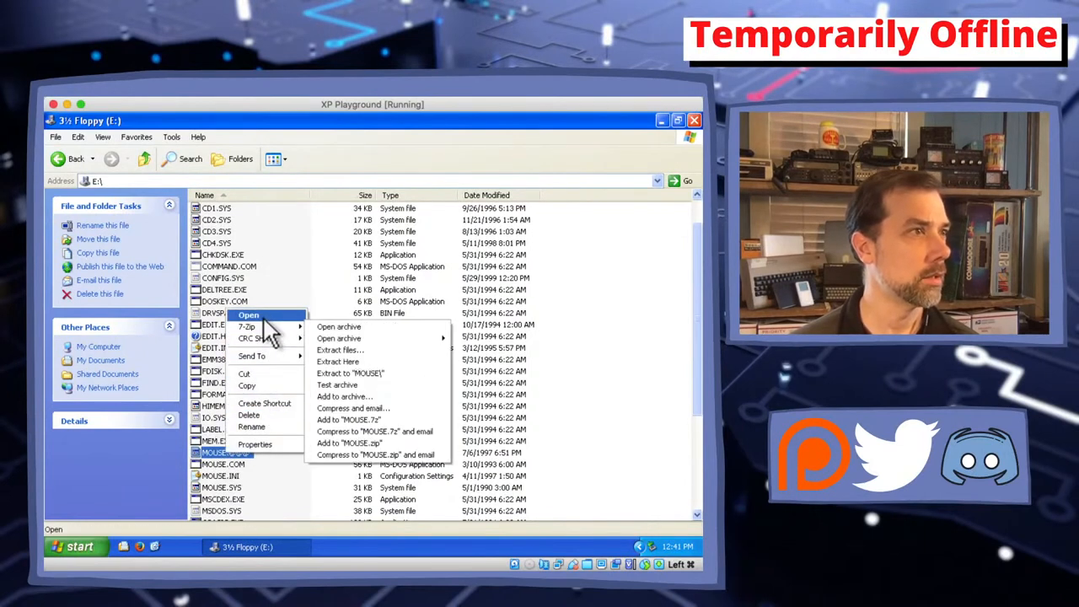
left_click(249, 314)
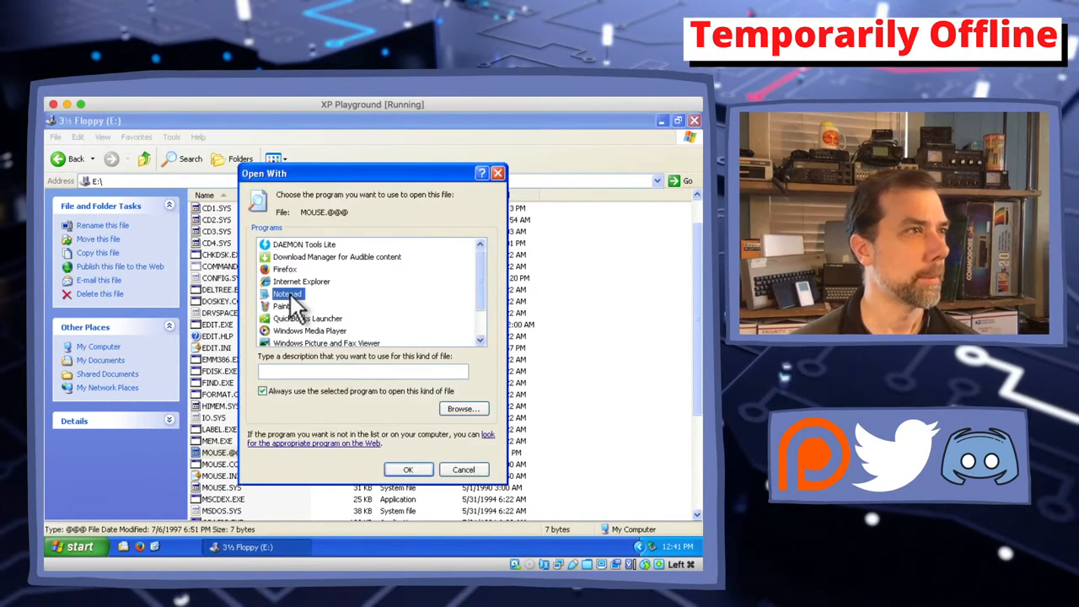
left_click(408, 470)
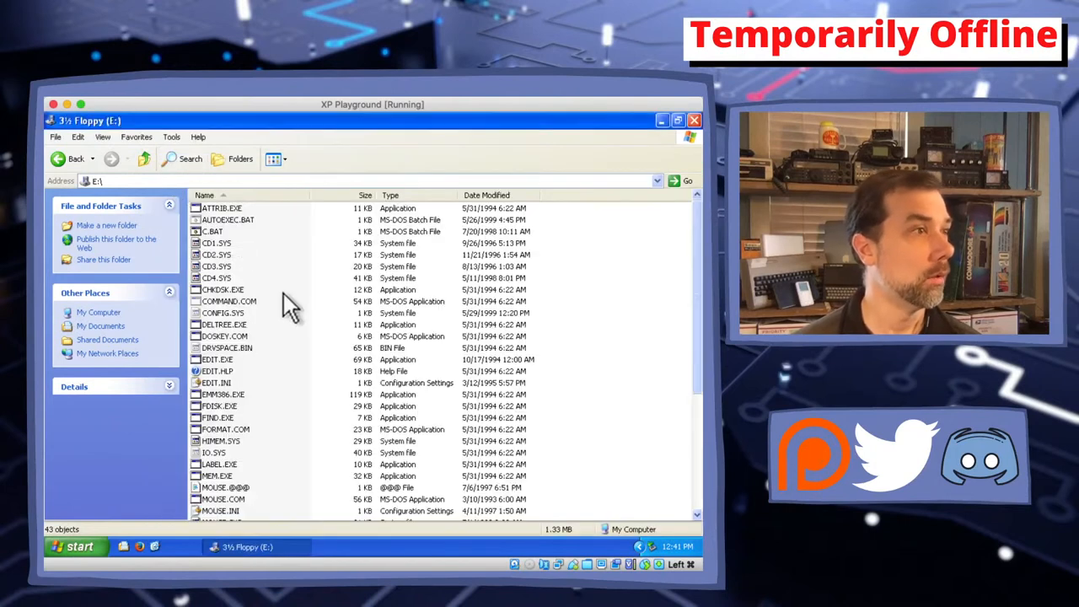
scroll("down", 3)
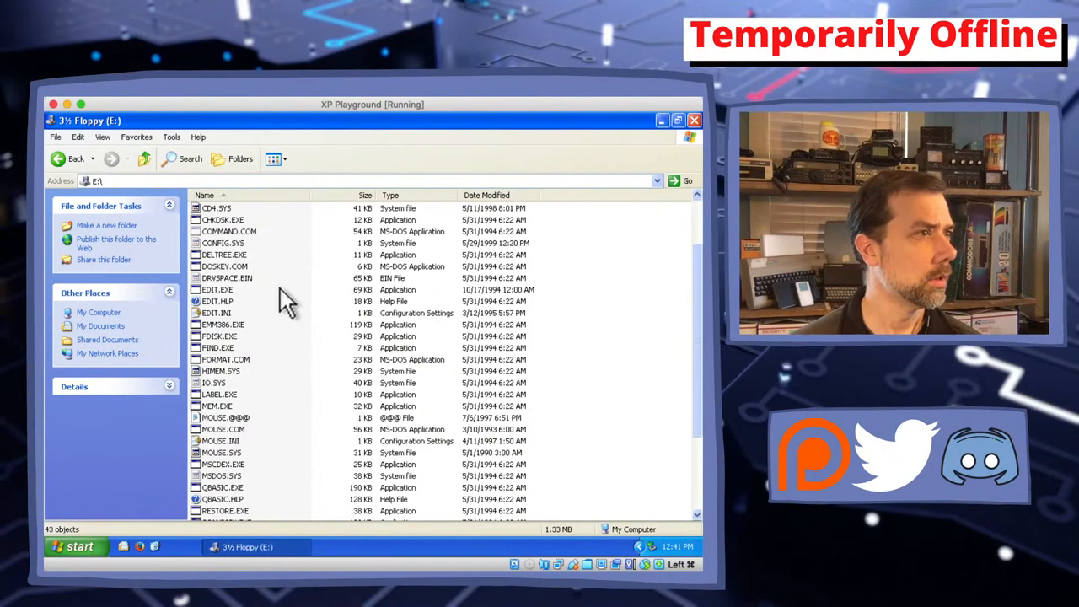
scroll("down", 3)
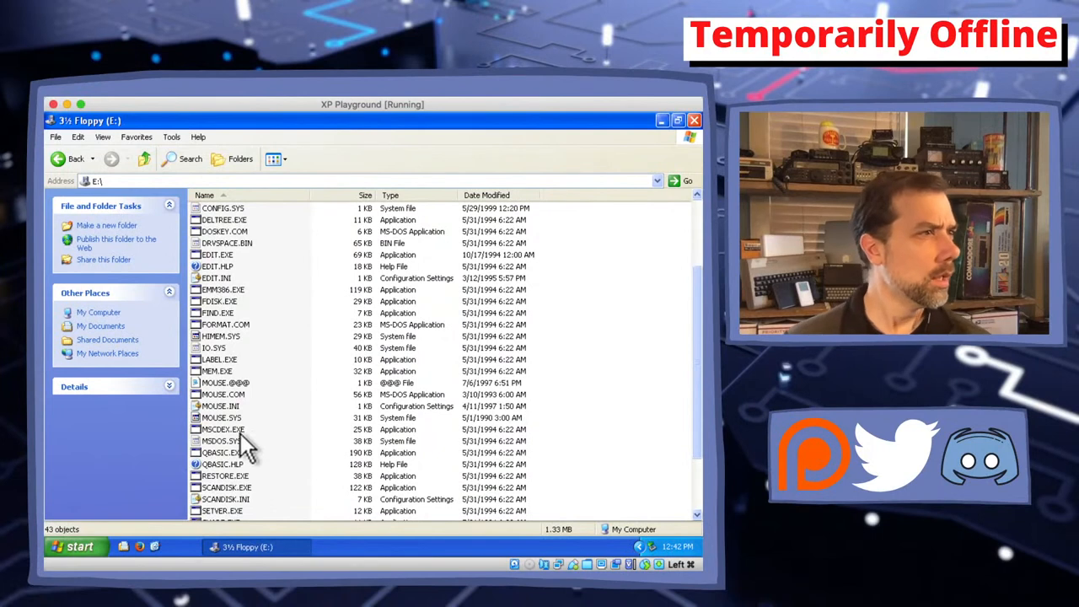
mouse_move(245, 459)
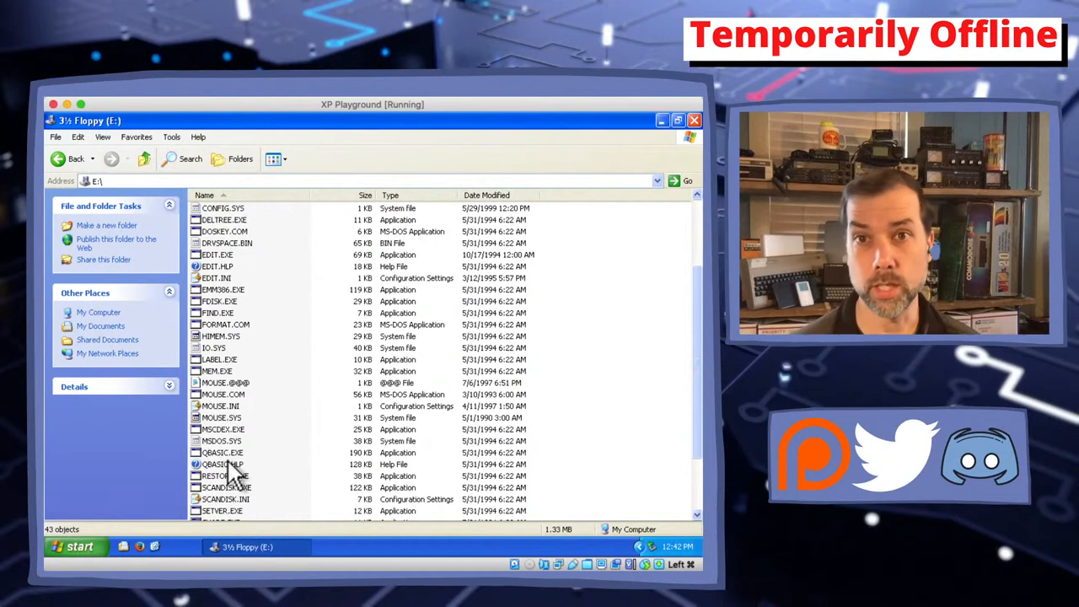
scroll("down", 3)
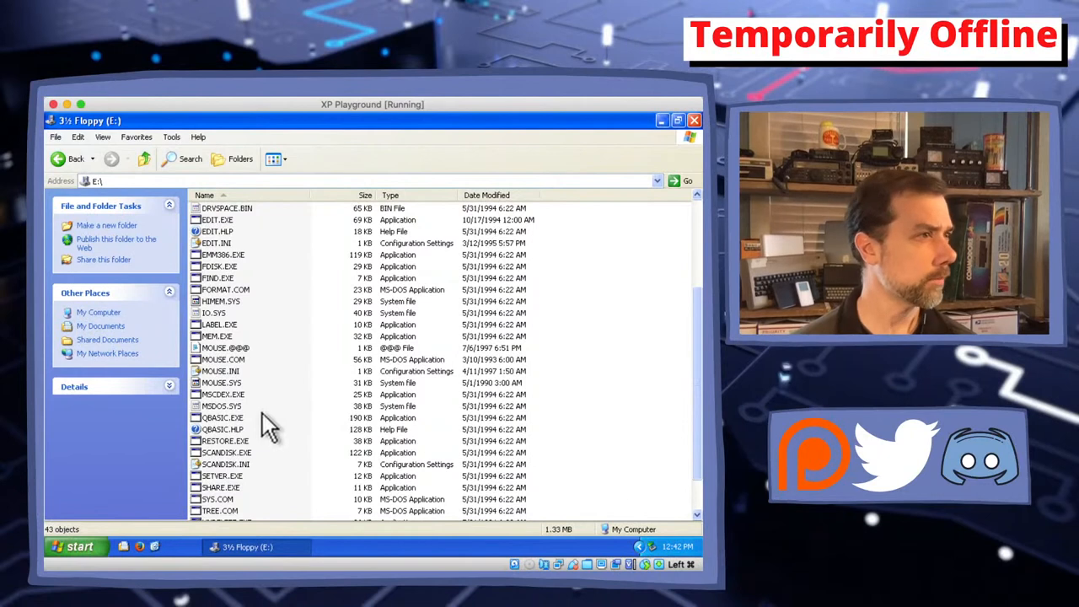
mouse_move(253, 446)
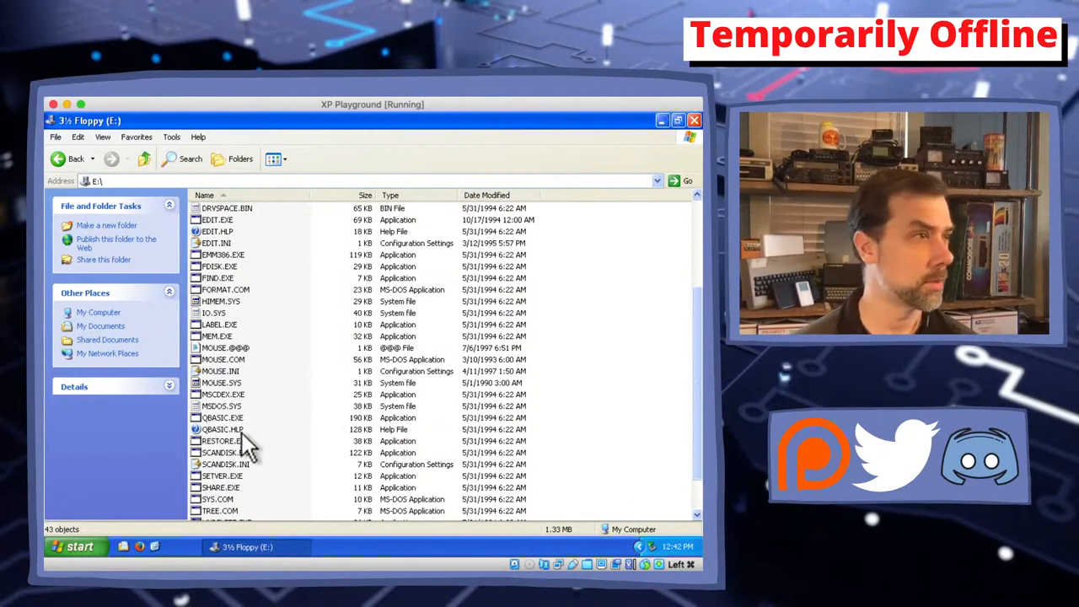
mouse_move(240, 451)
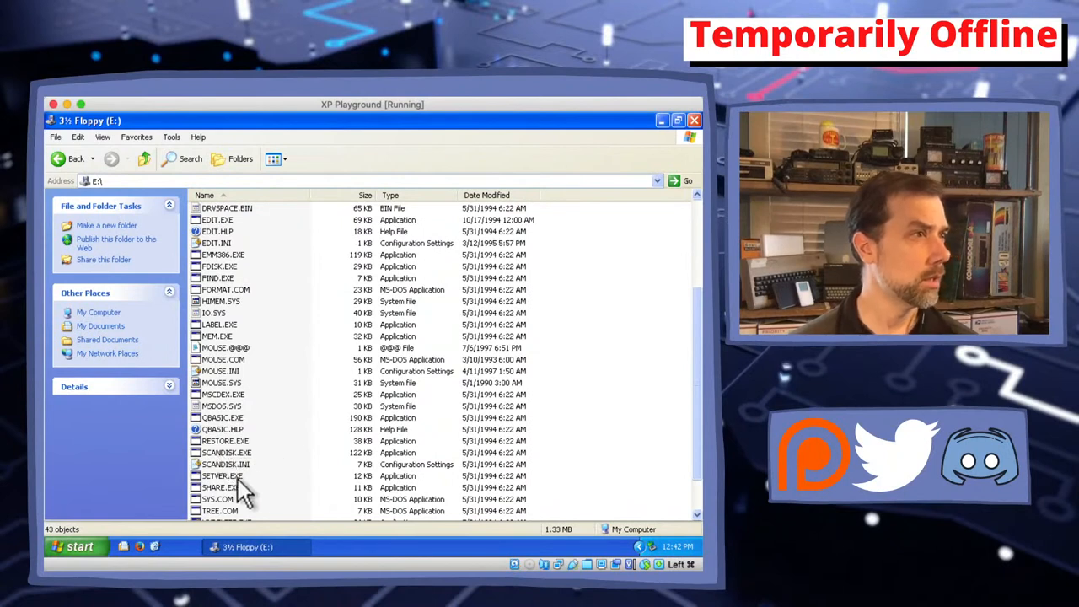
left_click(221, 428)
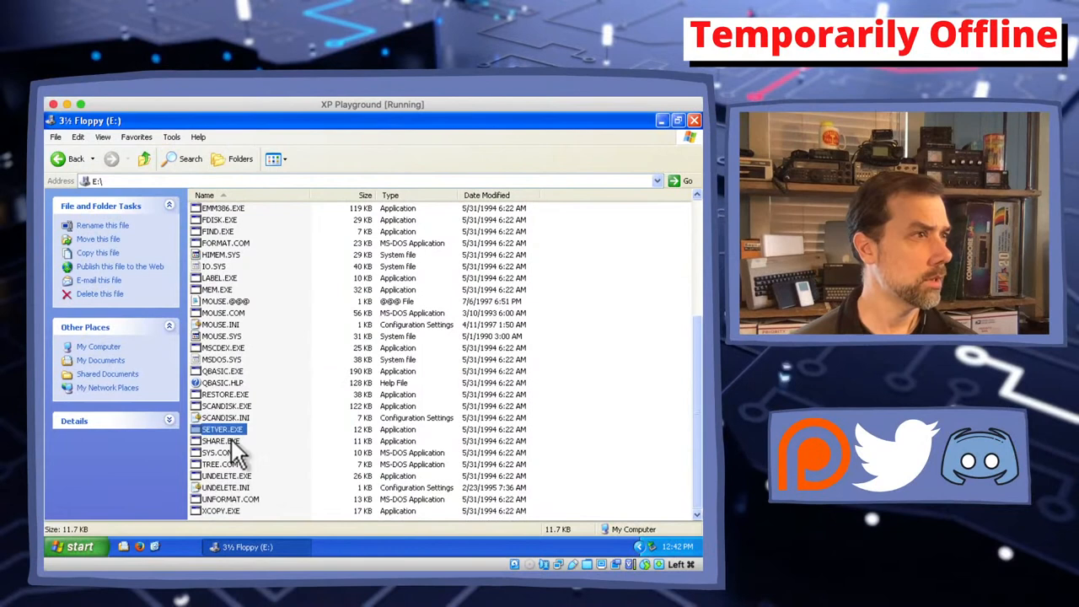
left_click(221, 441)
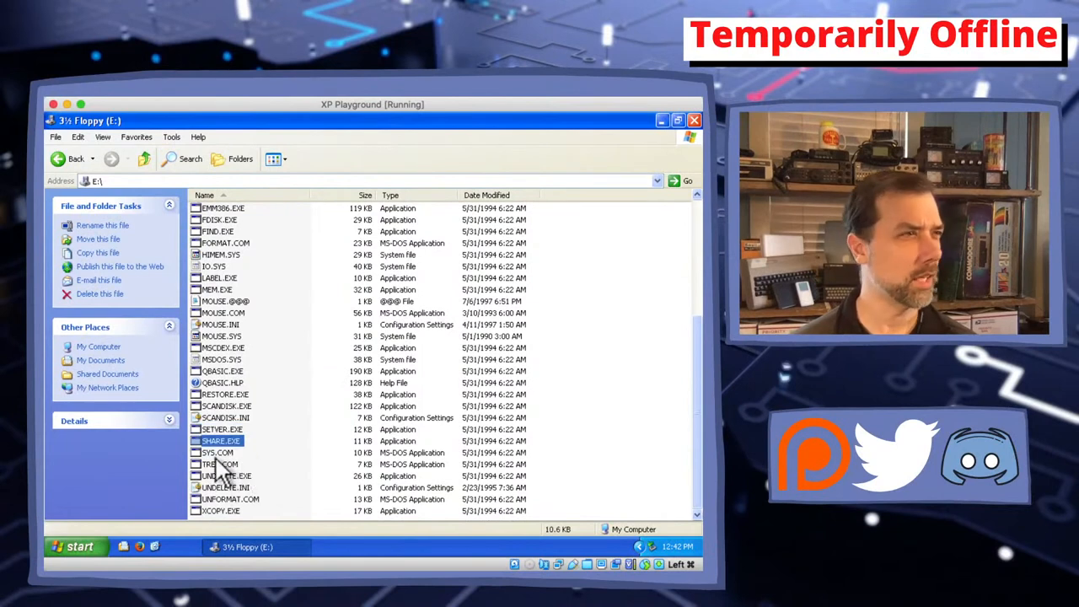
left_click(217, 453)
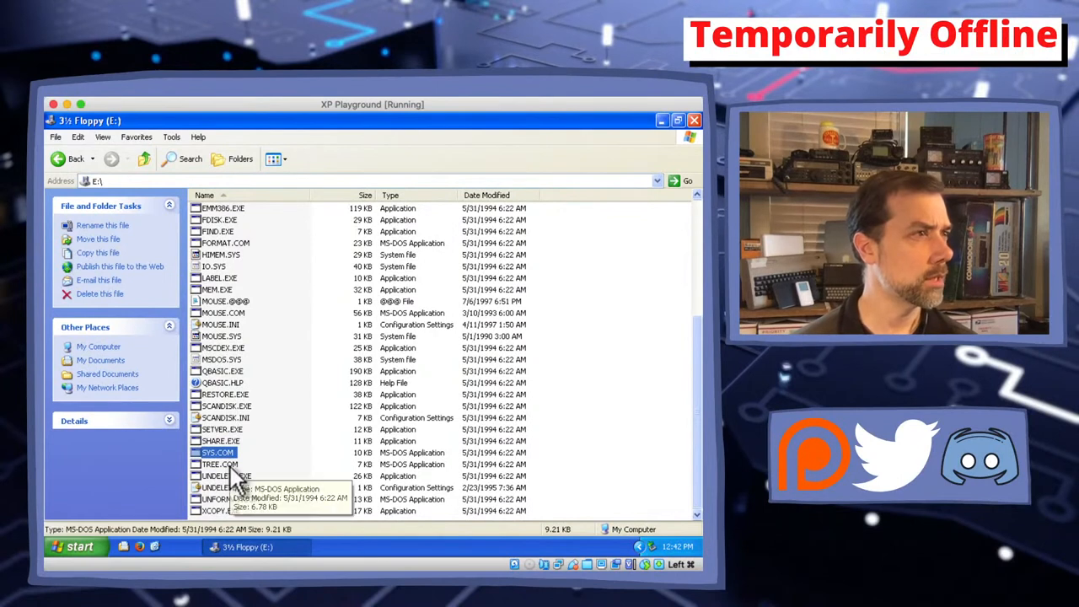
left_click(221, 464)
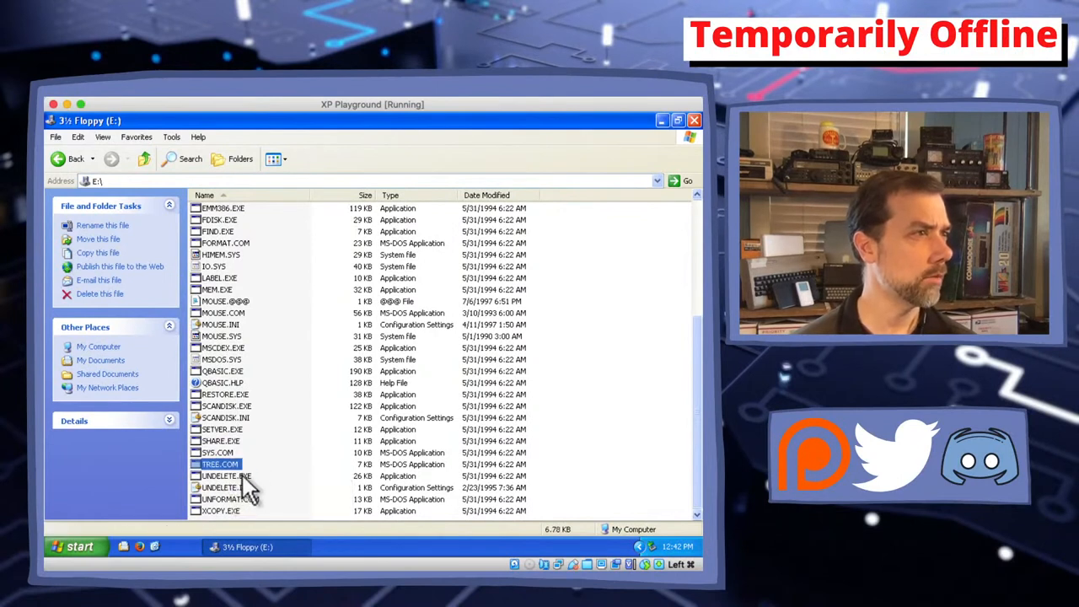
left_click(221, 510)
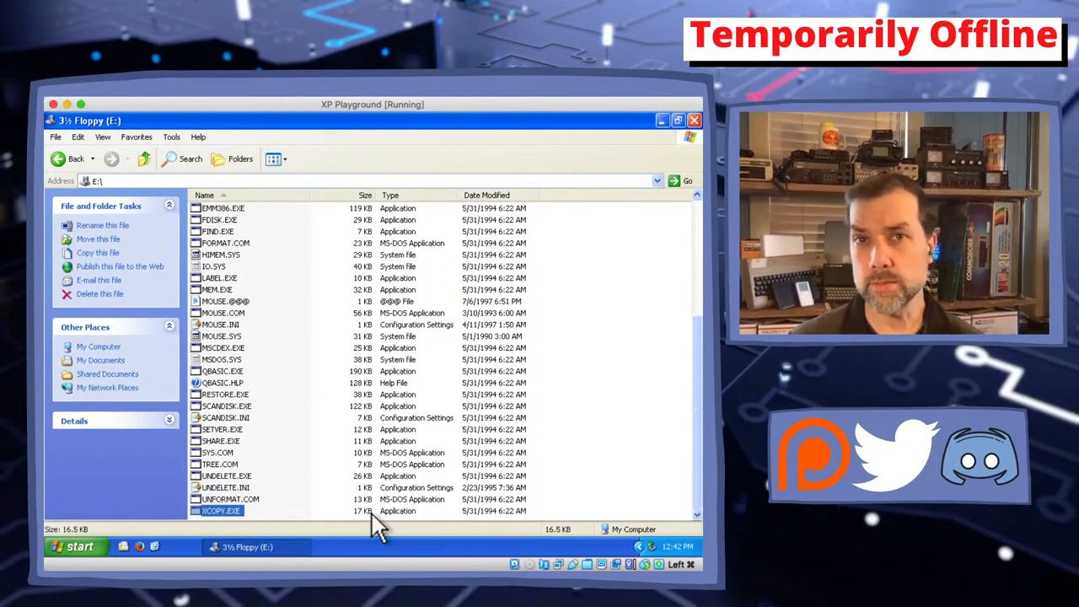
mouse_move(358, 501)
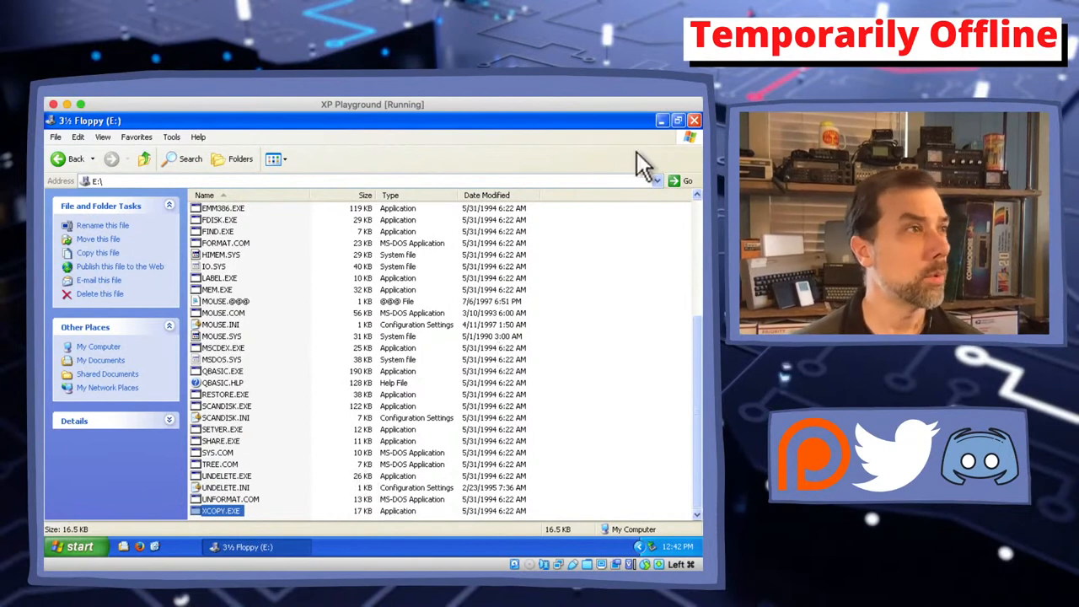
mouse_move(282, 362)
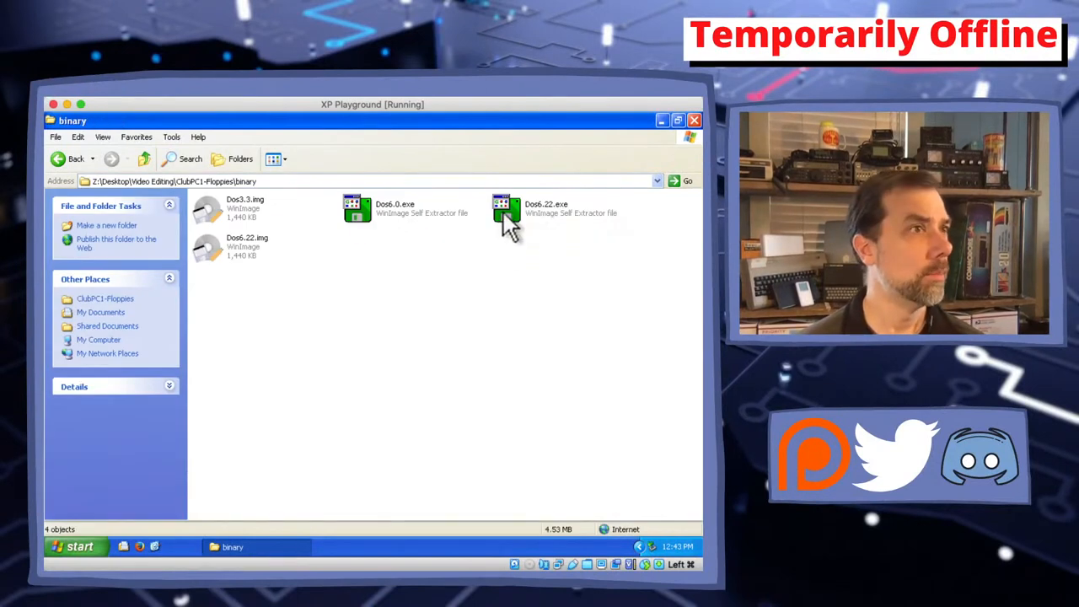
Run Dos6.22.exe and confirm erasing the floppy so WinImage writes the DOS 6.22 image to E:
double_click(504, 208)
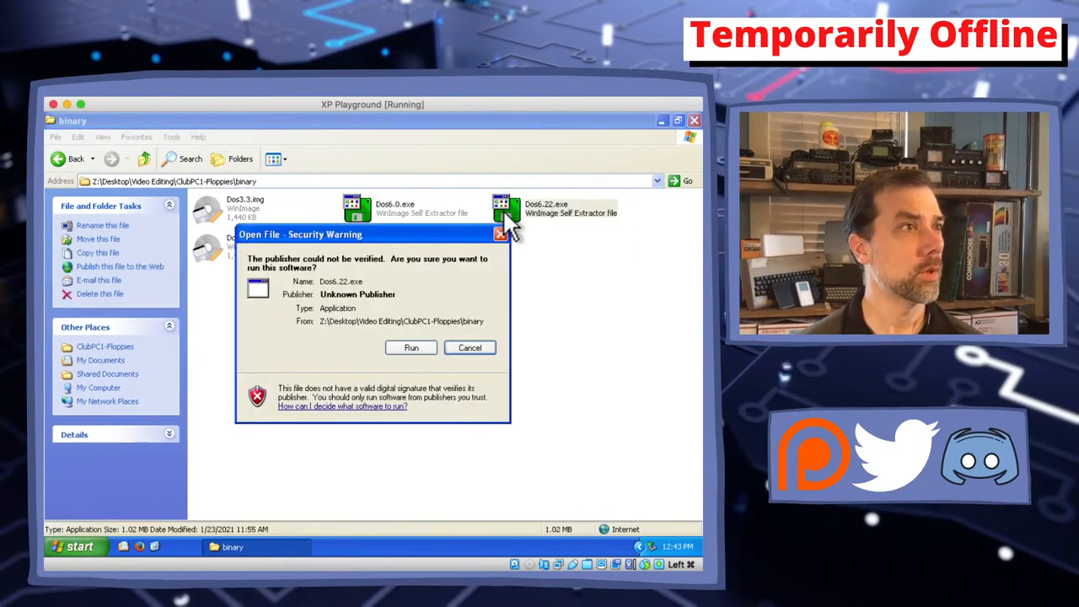
left_click(410, 347)
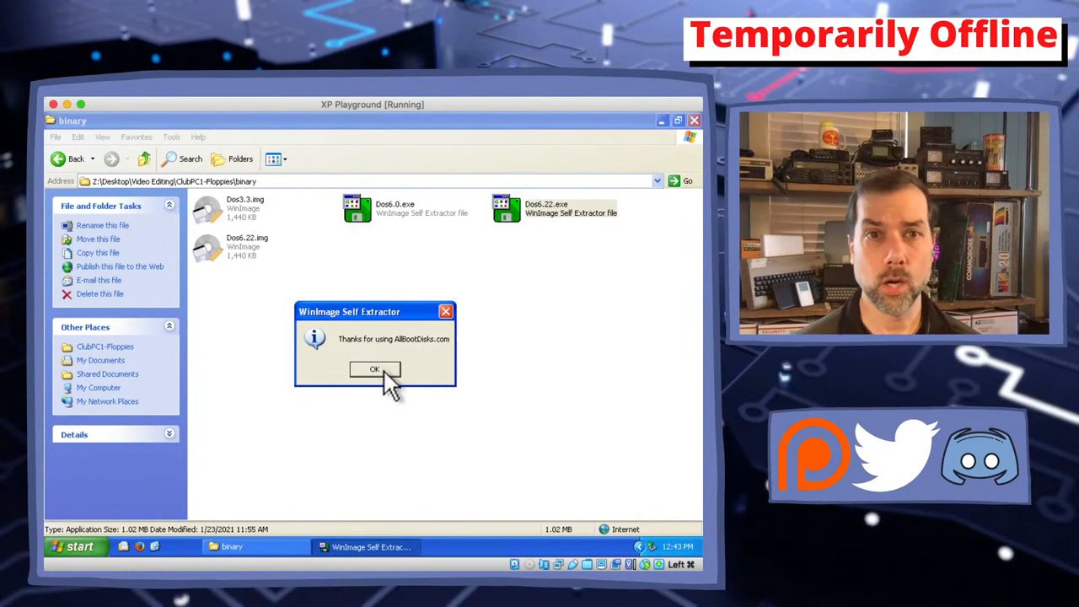
left_click(375, 370)
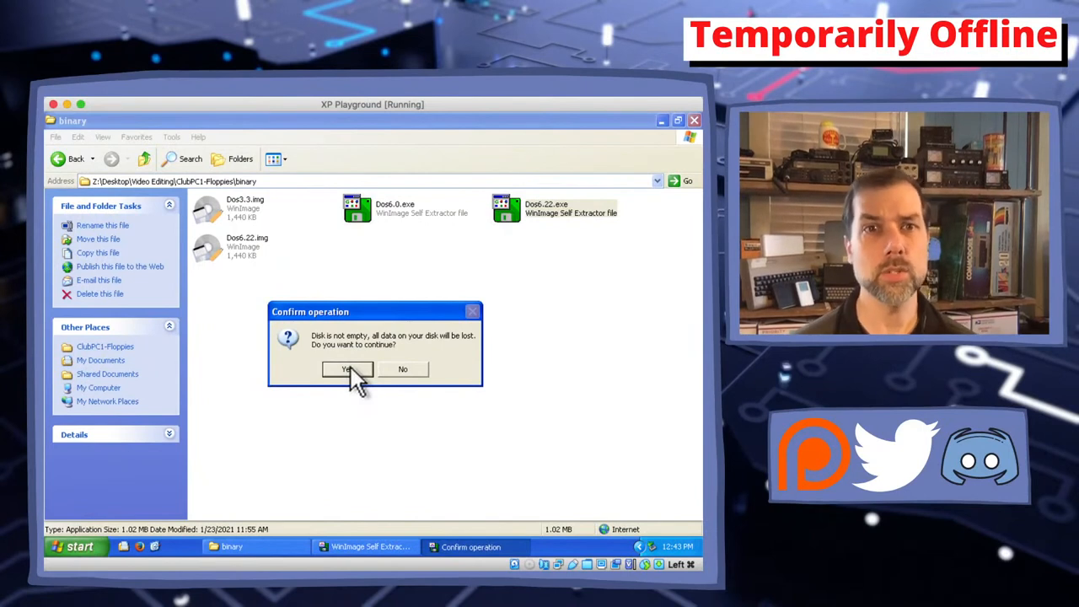
left_click(346, 369)
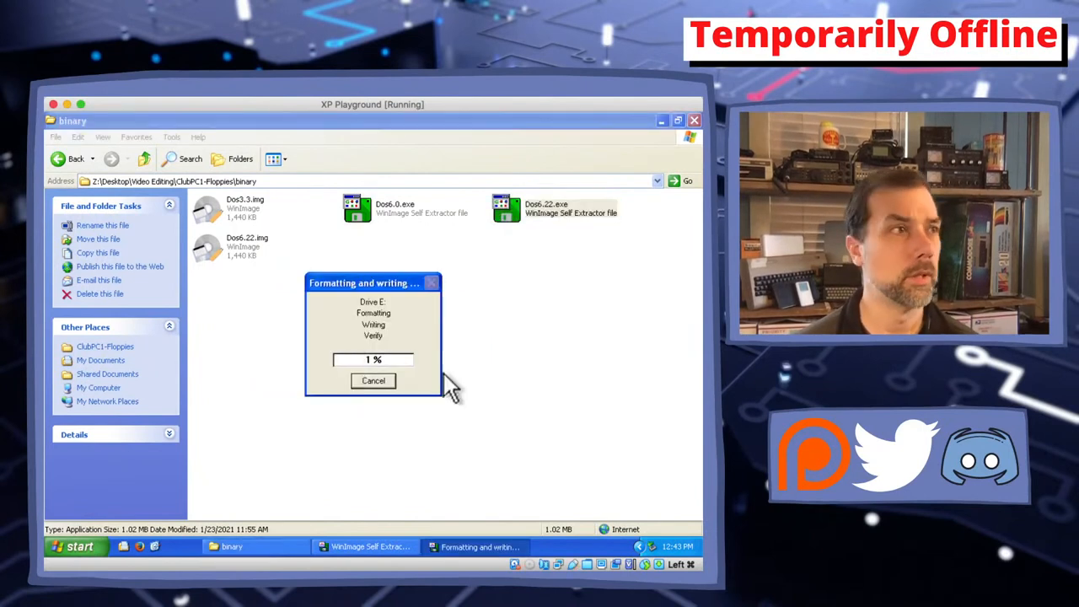
mouse_move(481, 383)
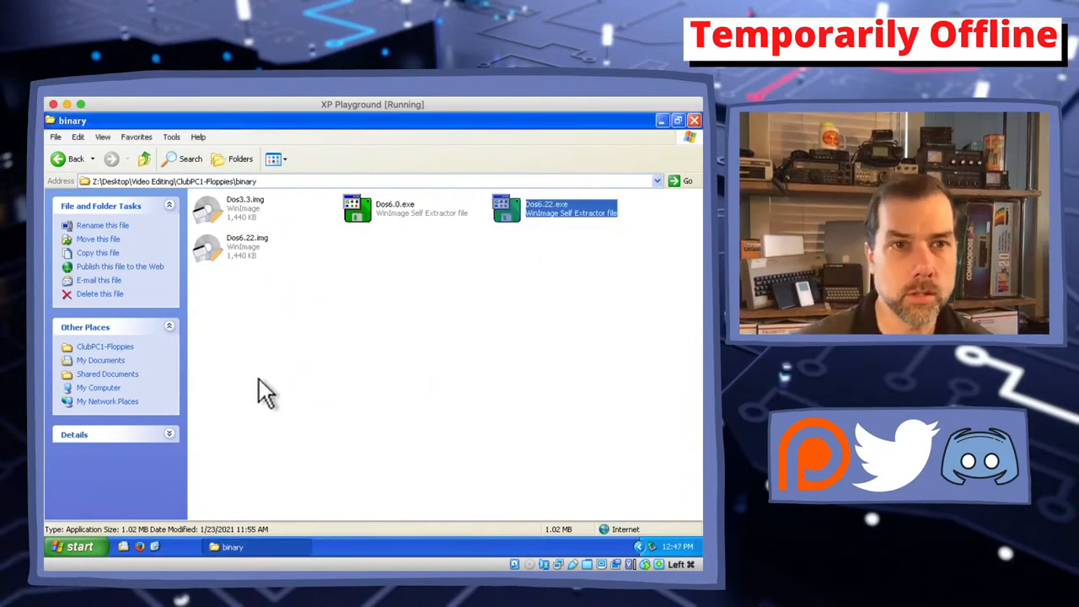
left_click(99, 387)
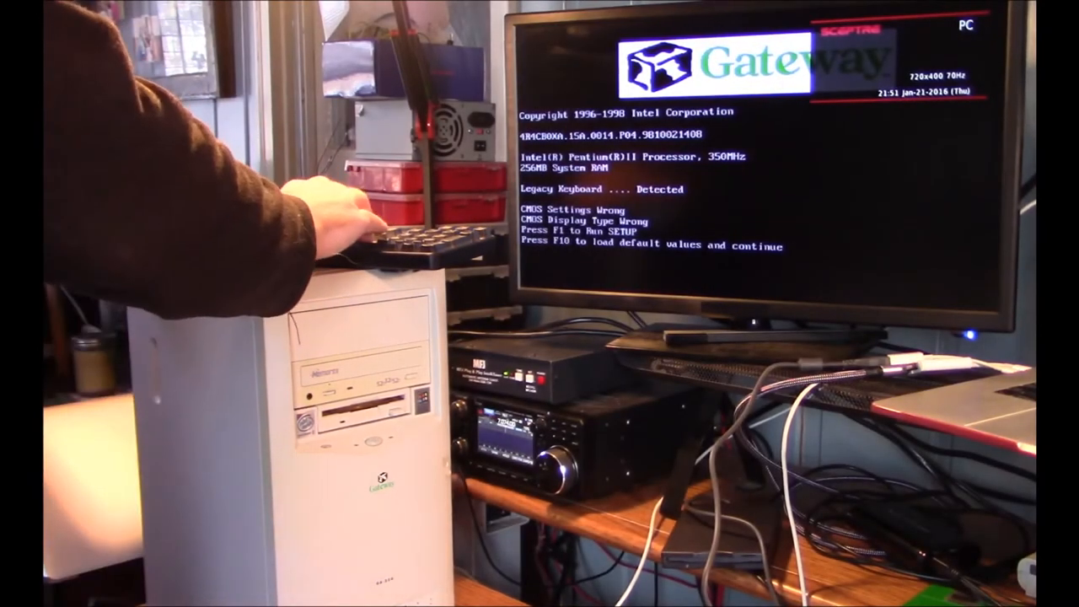
Enter BIOS Setup and set the First Boot Device to Floppy on the Boot page
key("f1")
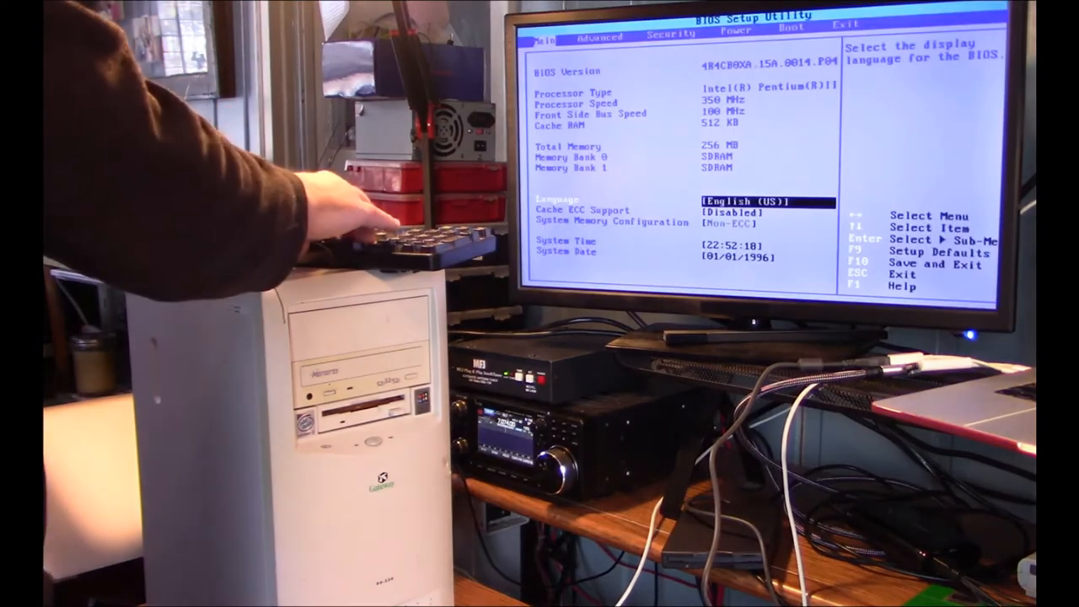
key("down")
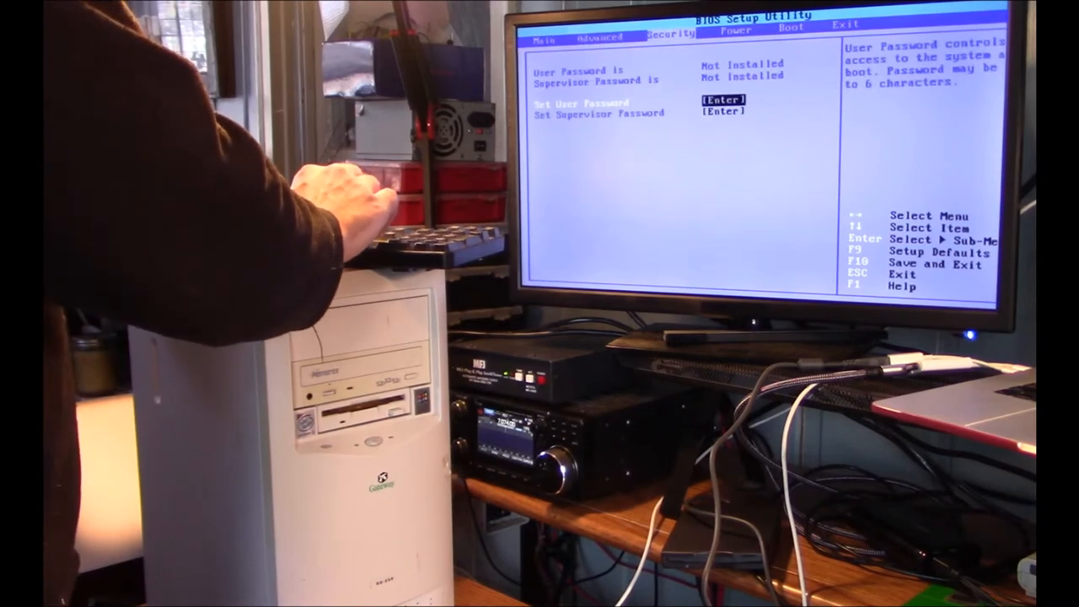
key("right")
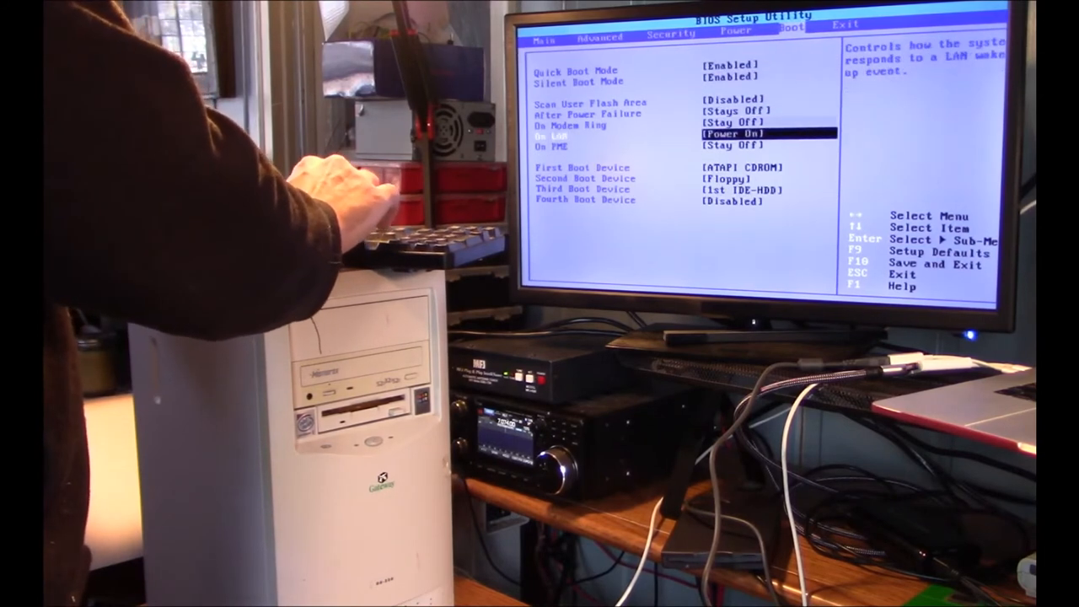
key("enter")
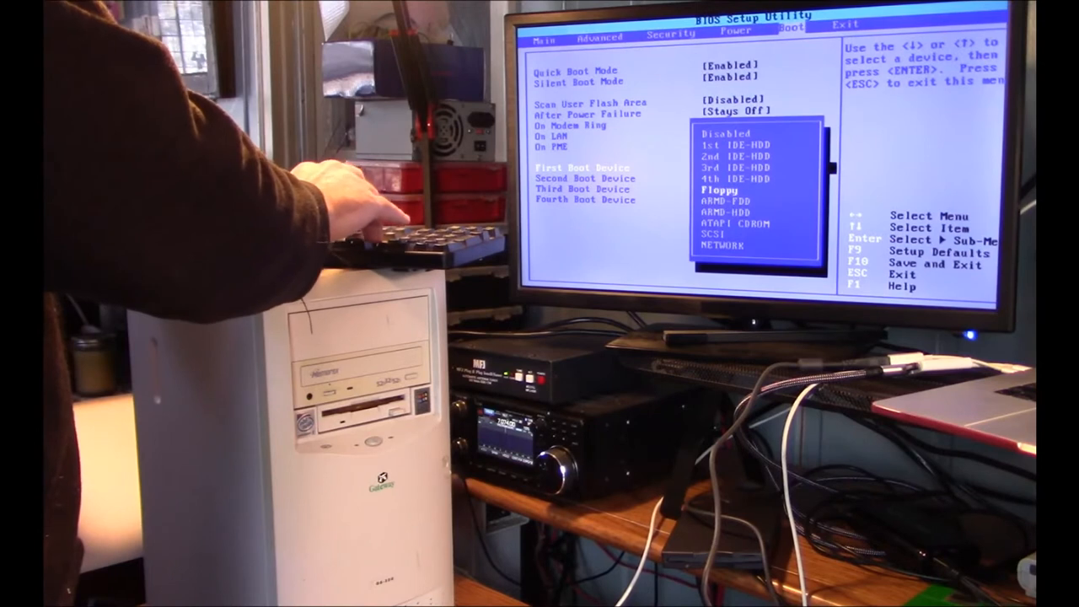
Set the remaining boot devices to Disabled and move to the Advanced settings
key("up")
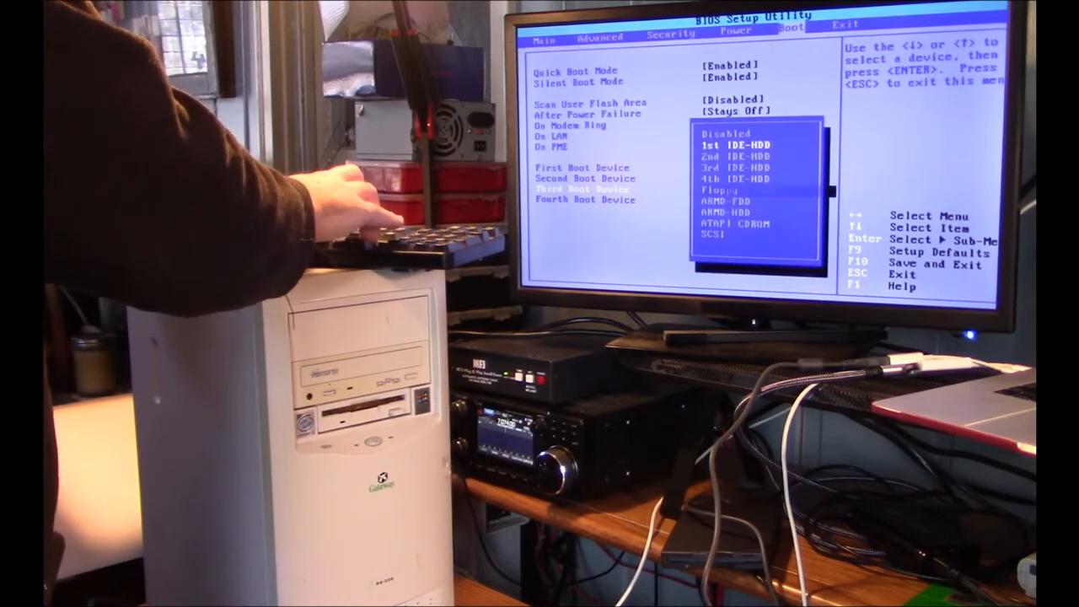
key("down")
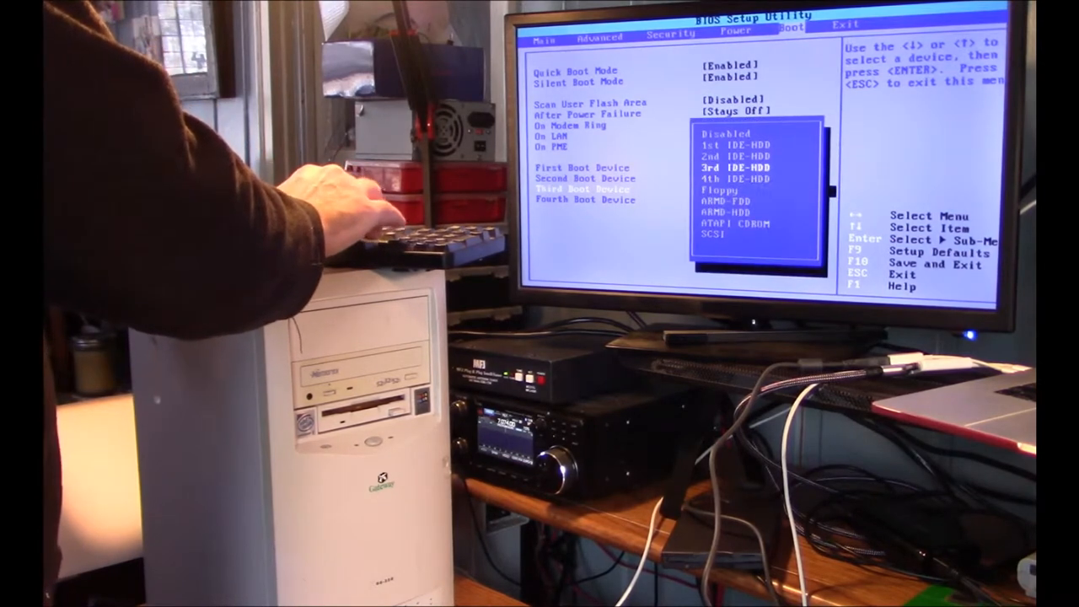
key("down")
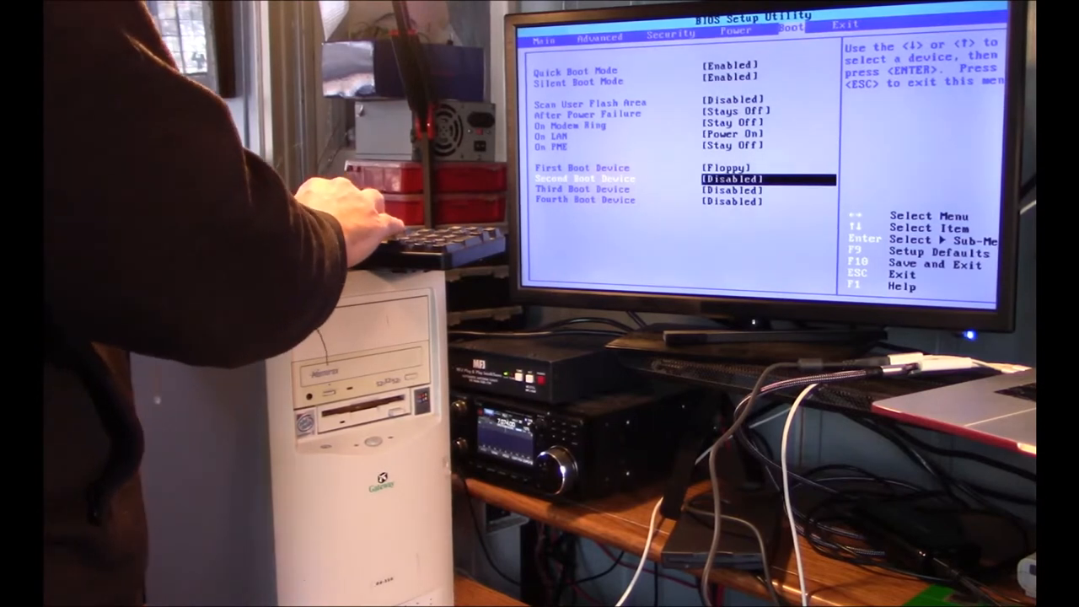
key("left")
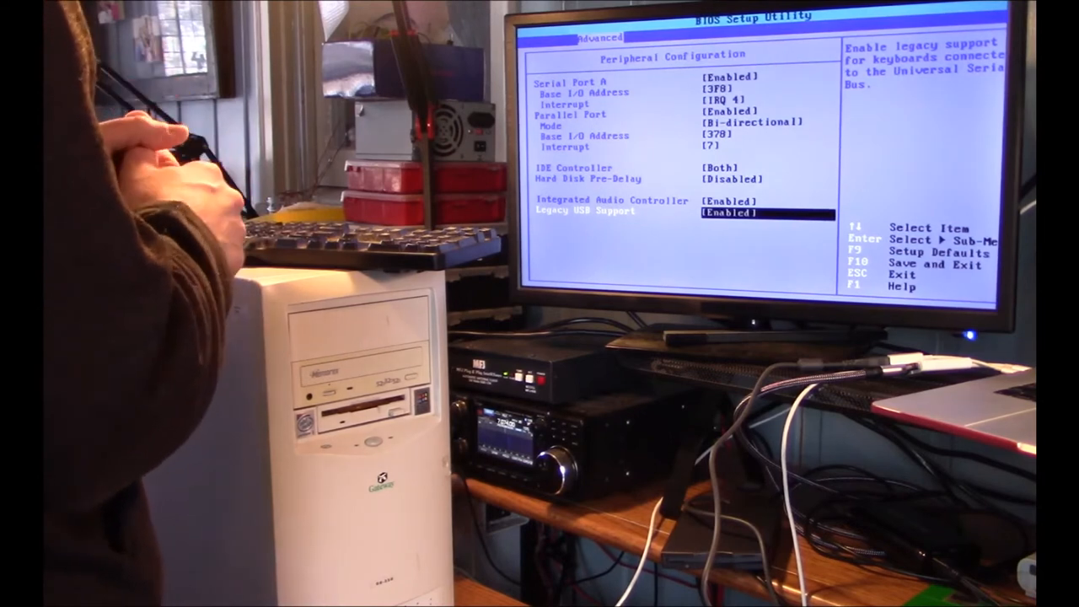
Leave Peripheral Configuration with Legacy USB Support still Enabled
key("Escape")
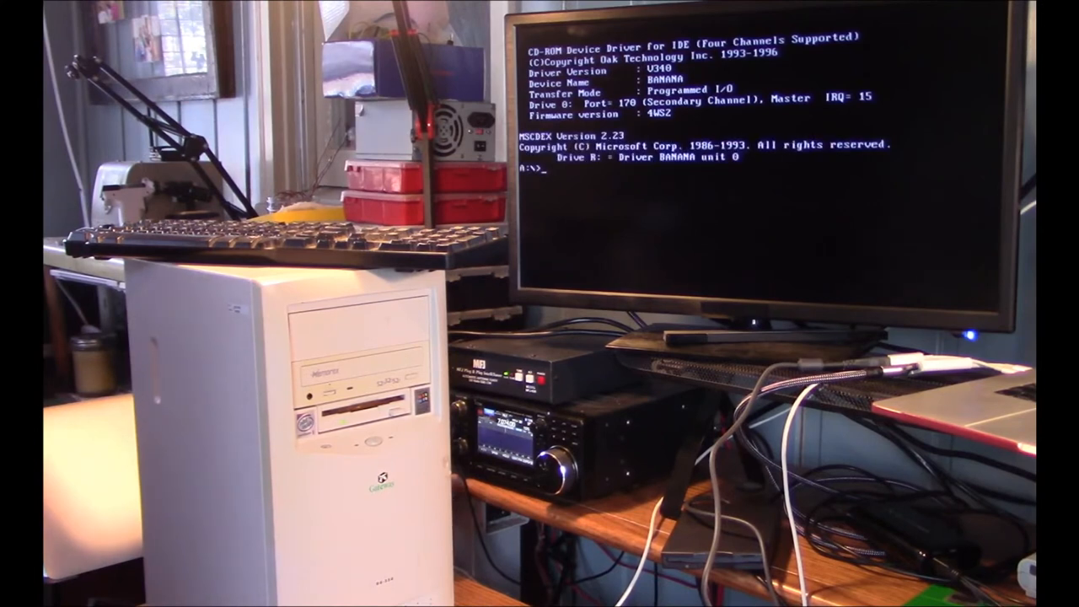
List the floppy's 40 files with dir, then try drive C: and get Invalid drive specification
type("dir")
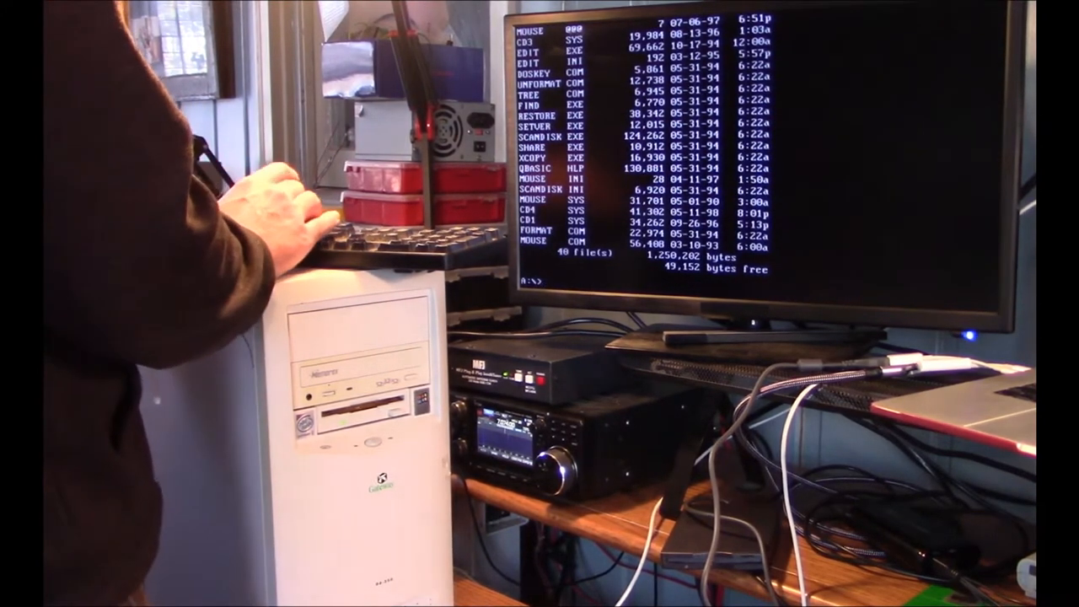
type("c:")
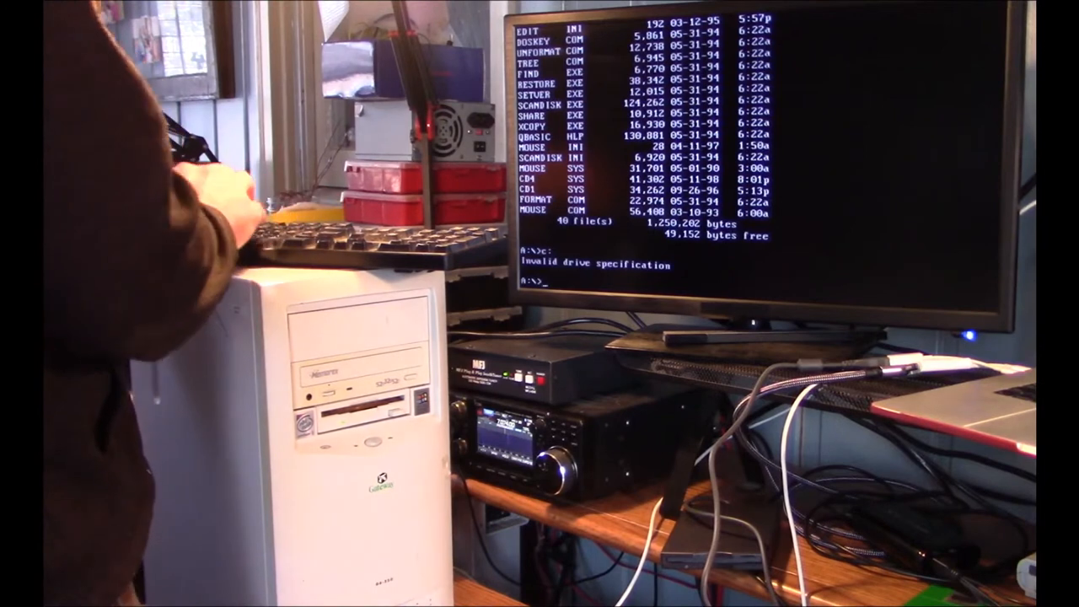